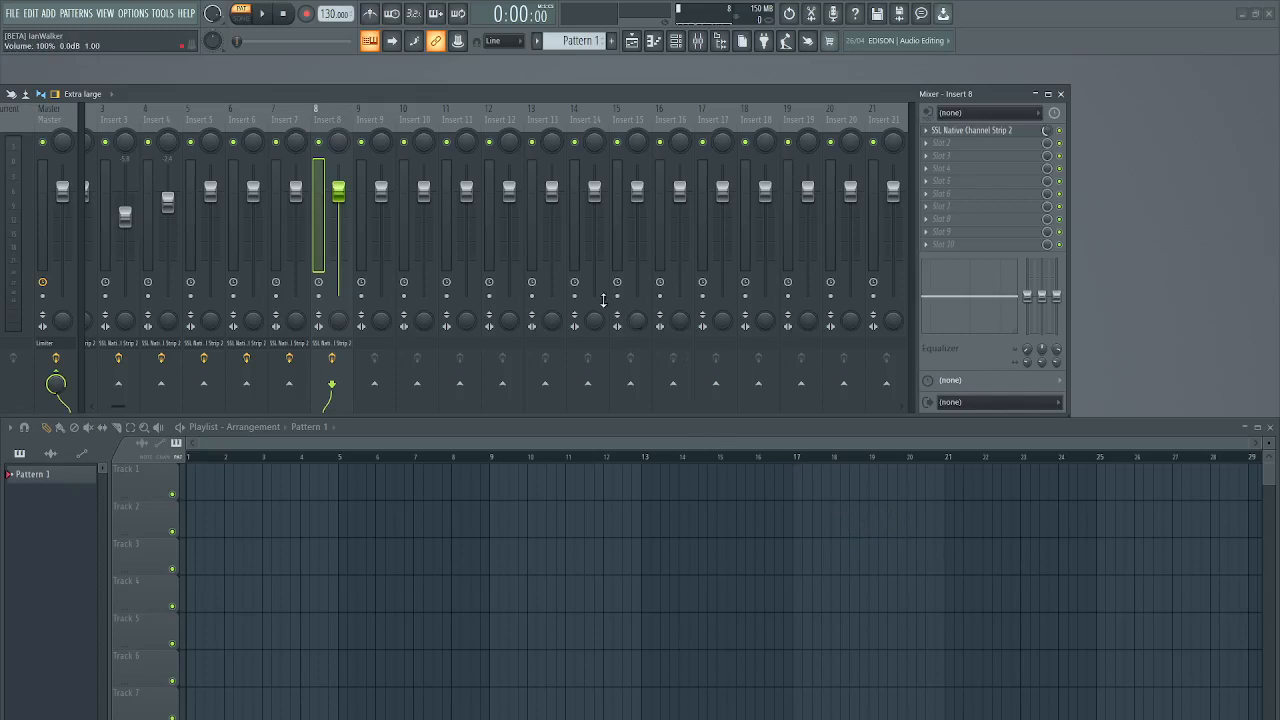
mouse_move(489, 282)
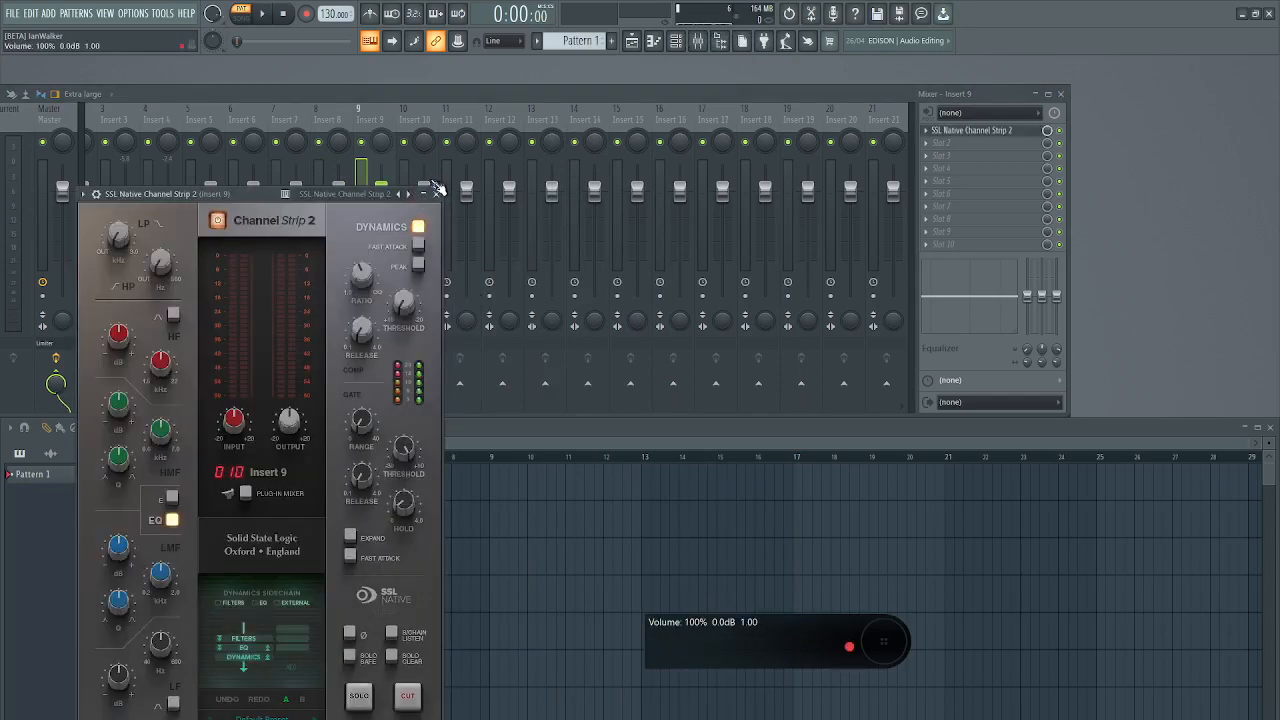
- Close insert 9's SSL Native Channel Strip 2 plugin window
left_click(437, 193)
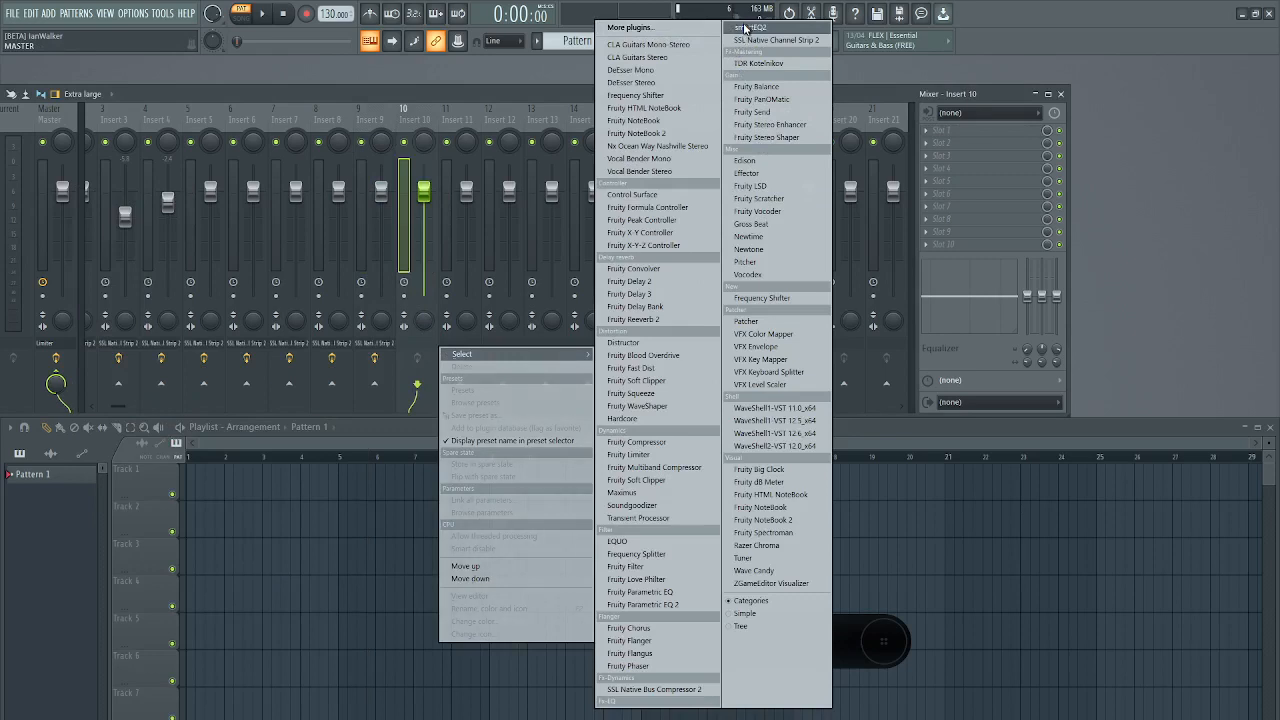
- Close the accidentally loaded smartEQ2 on insert 10, then delete it and confirm
left_click(755, 27)
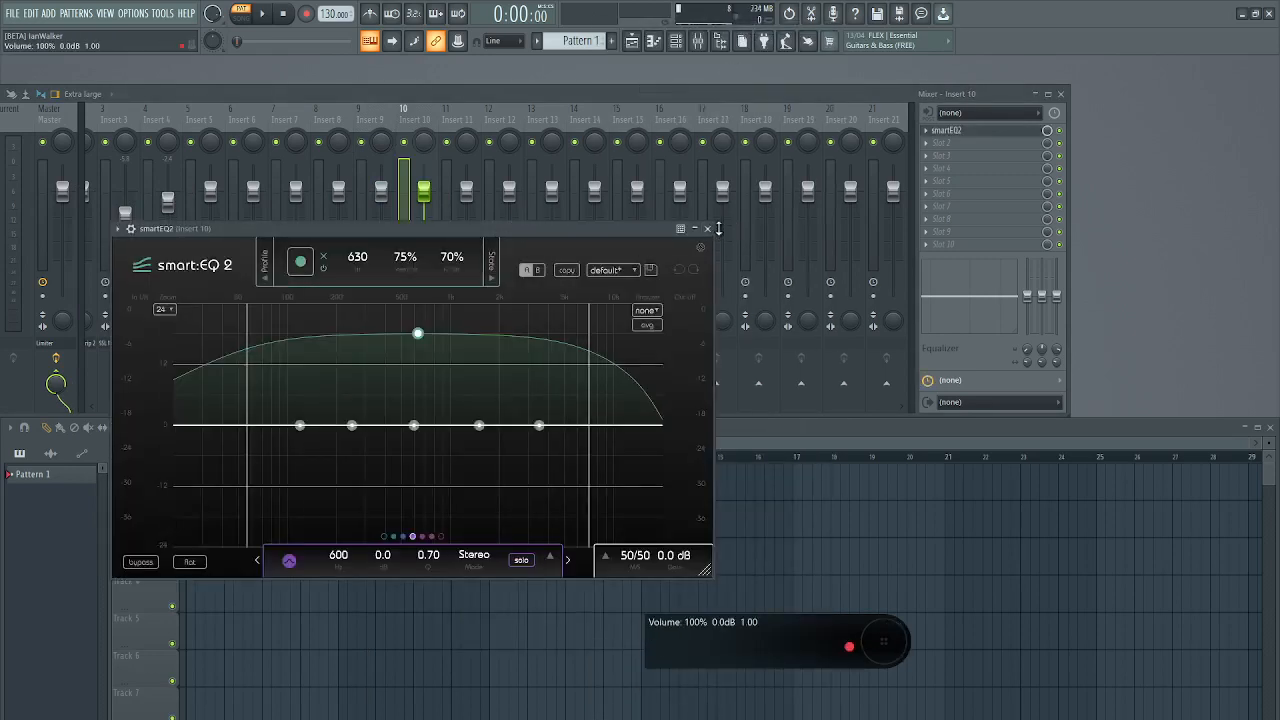
left_click(707, 228)
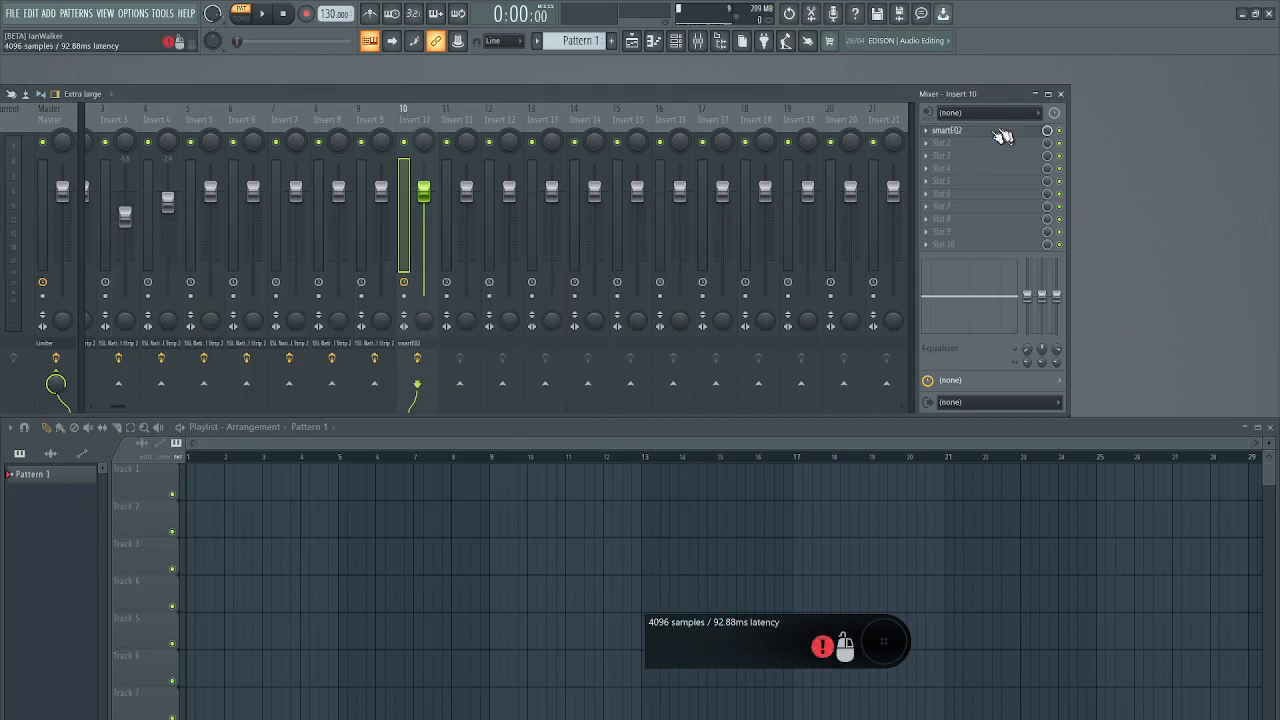
mouse_move(990, 136)
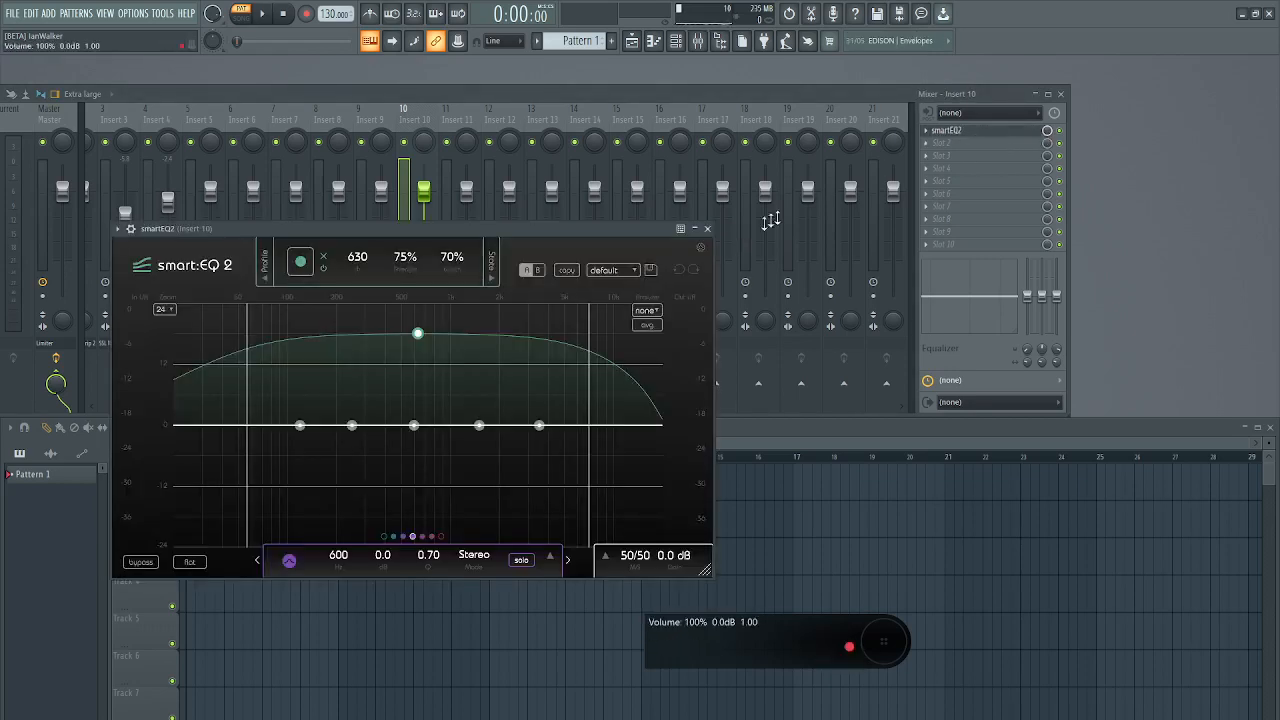
left_click(707, 228)
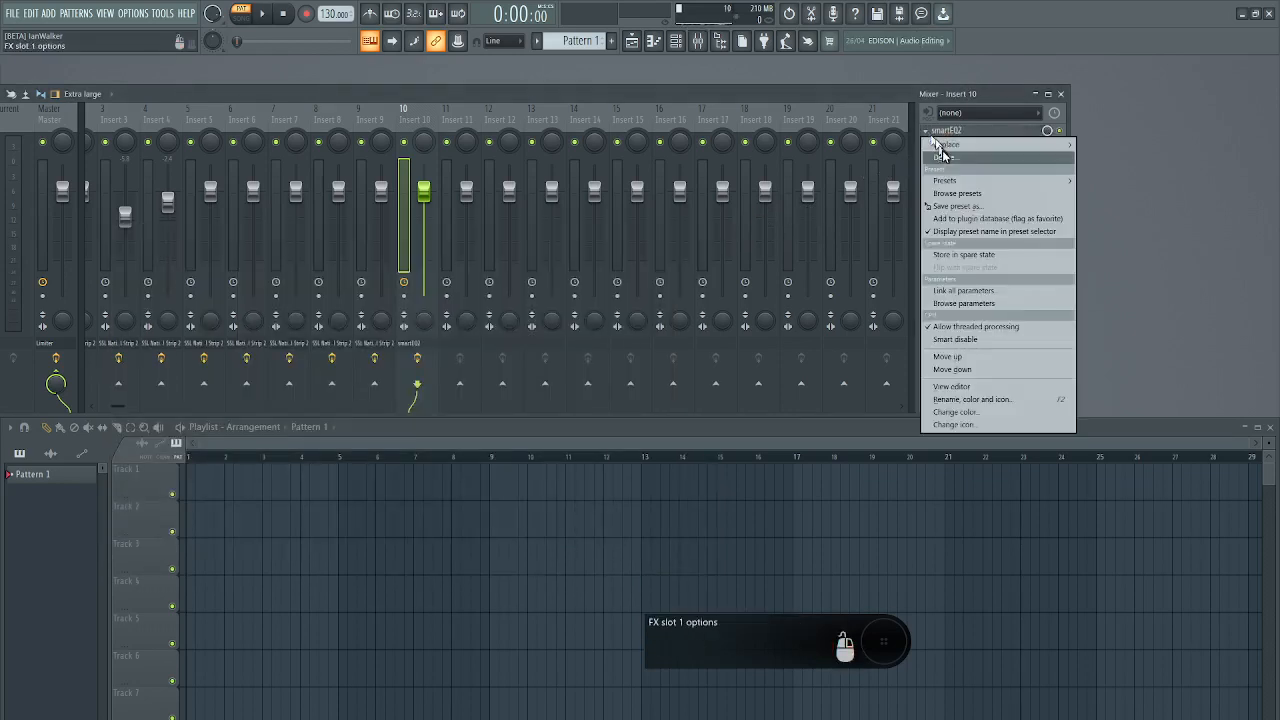
left_click(944, 156)
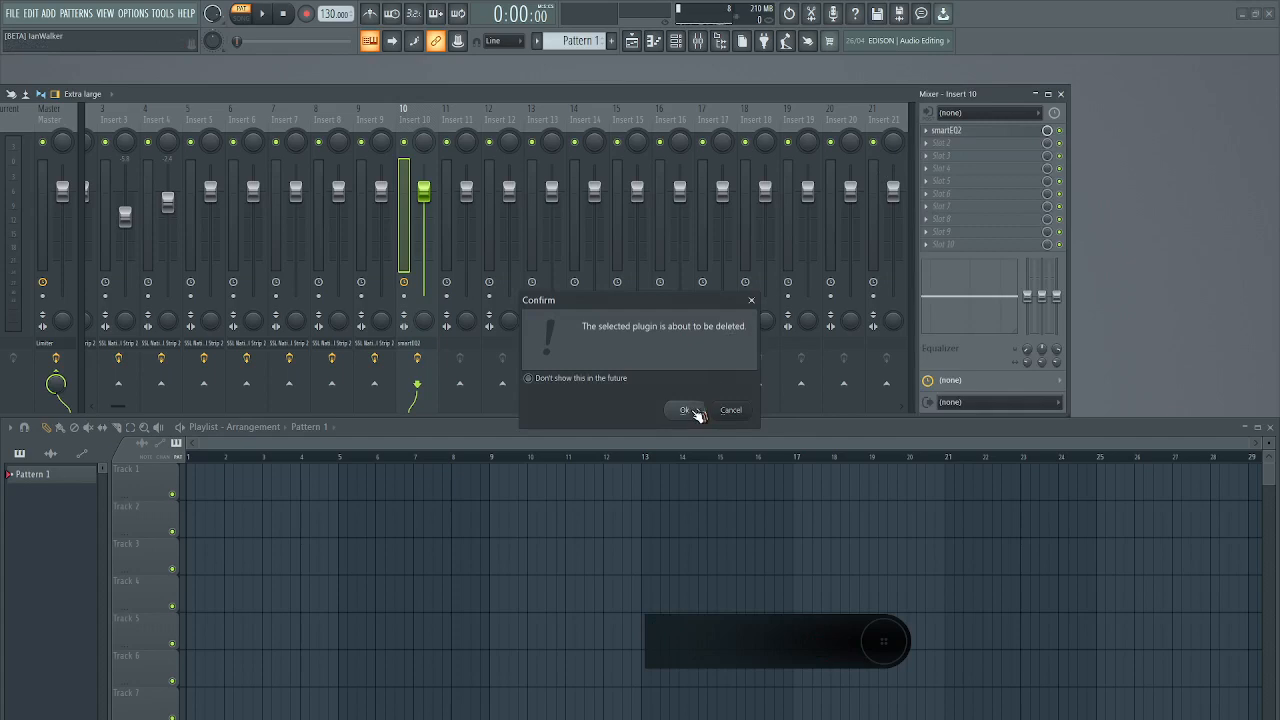
left_click(684, 410)
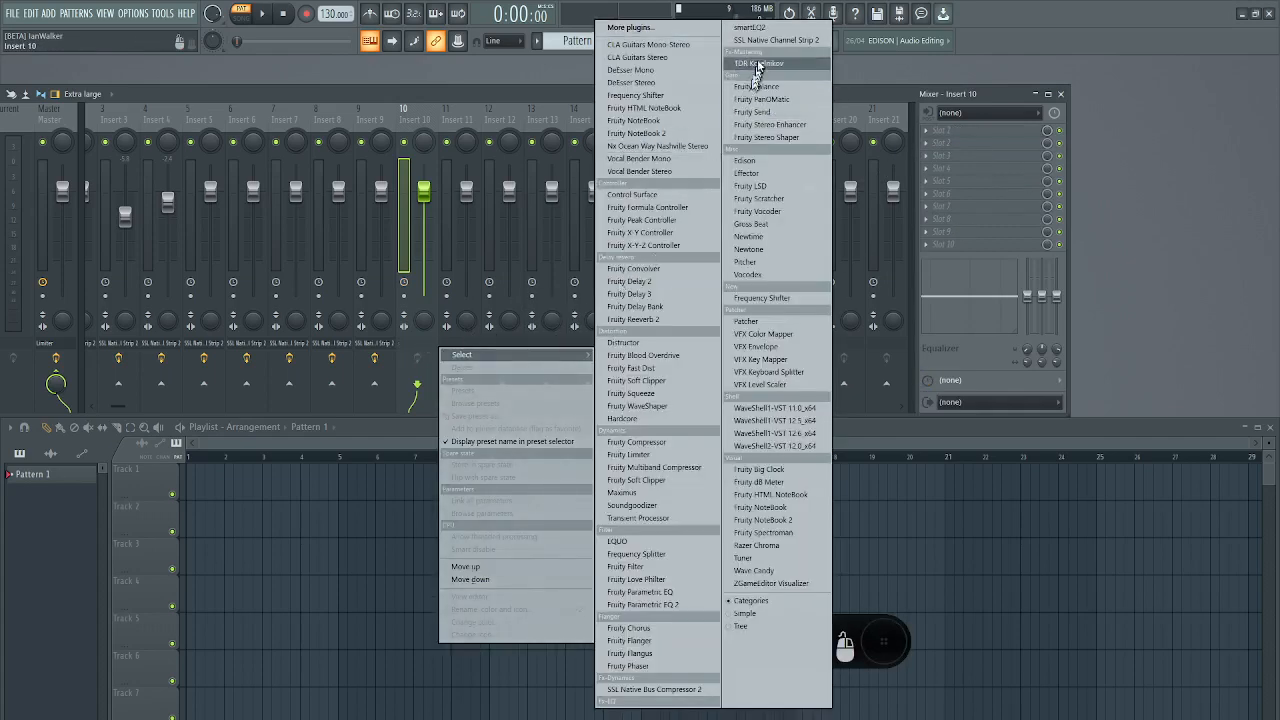
- Load SSL Native Channel Strip 2 onto inserts 10, 11 and 12, closing each plugin window
left_click(776, 39)
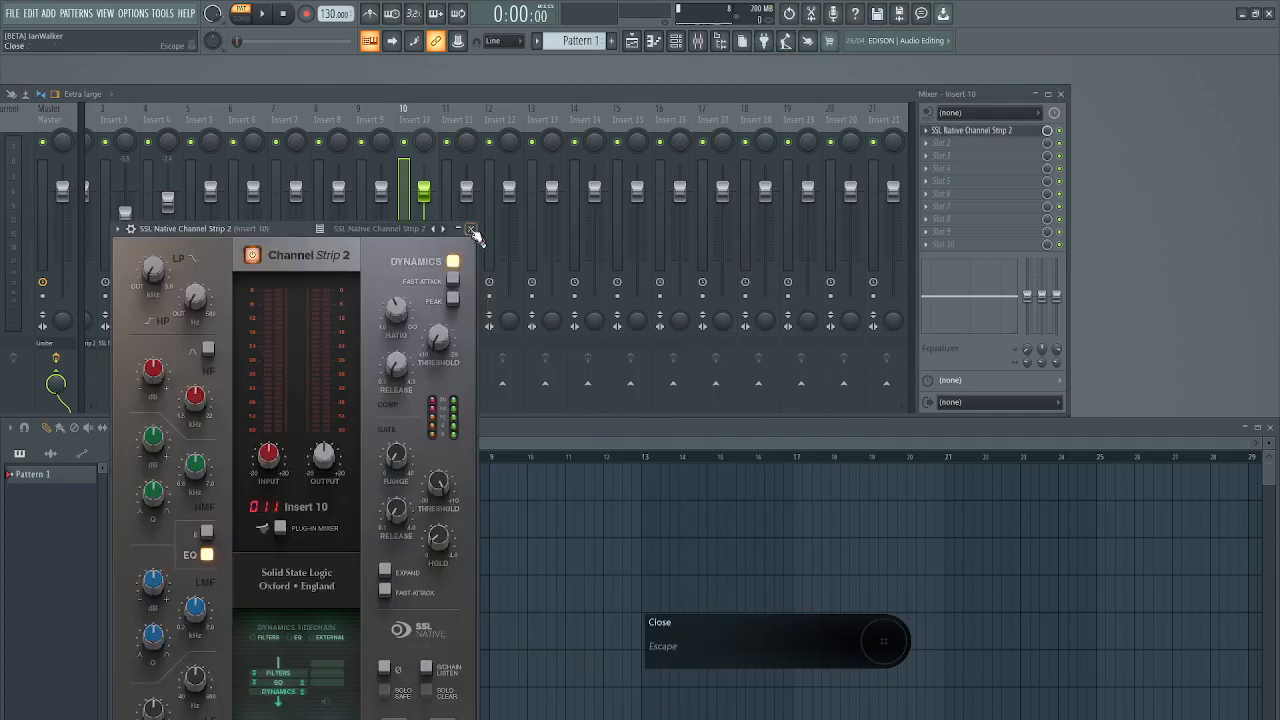
left_click(471, 229)
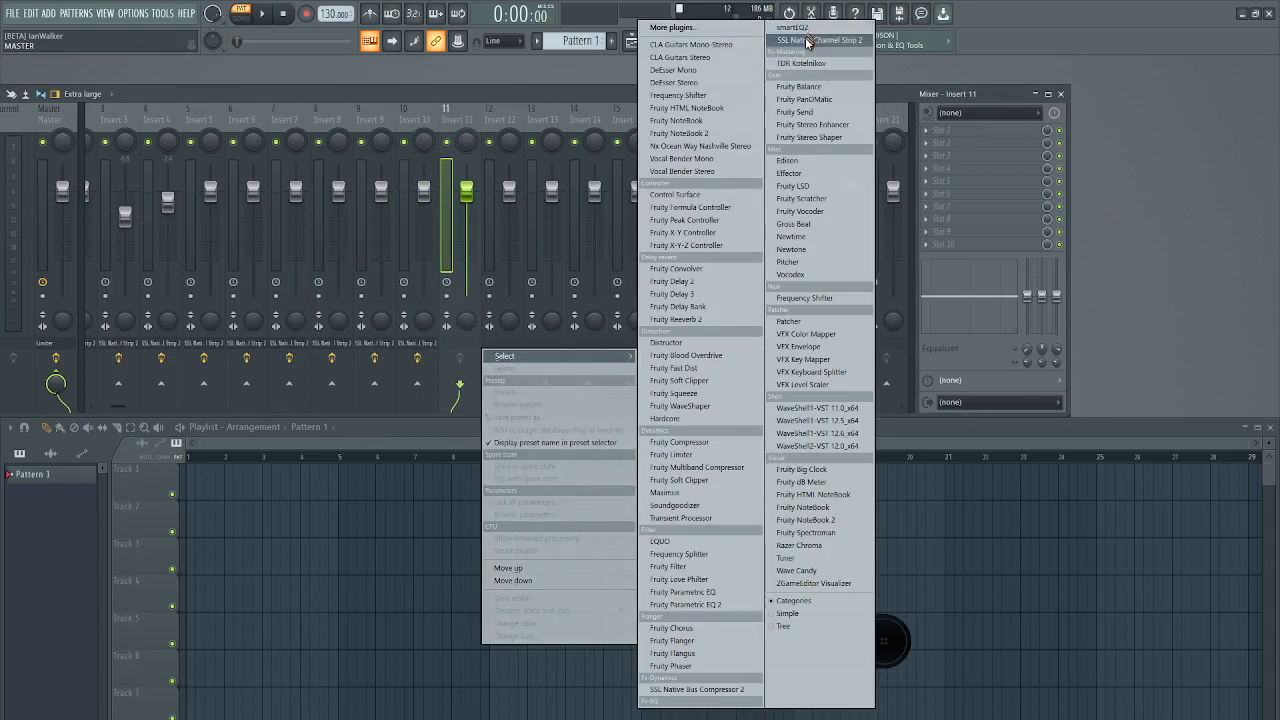
left_click(819, 40)
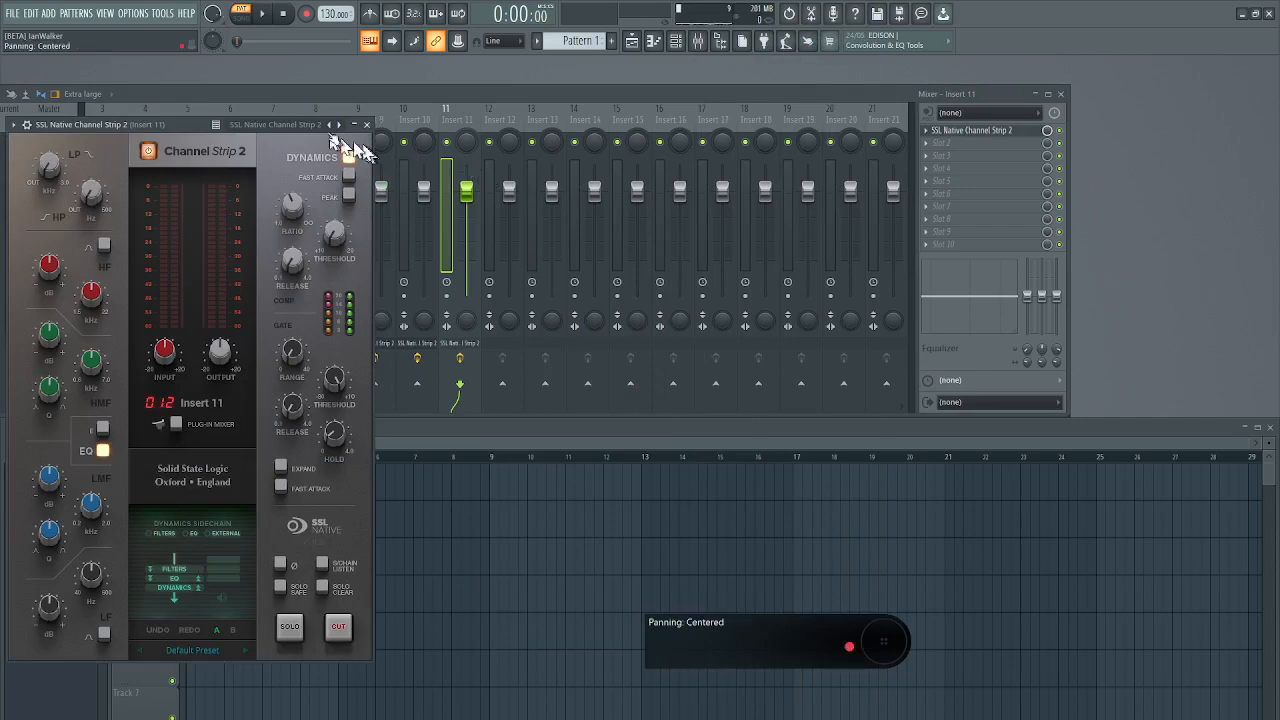
left_click(366, 124)
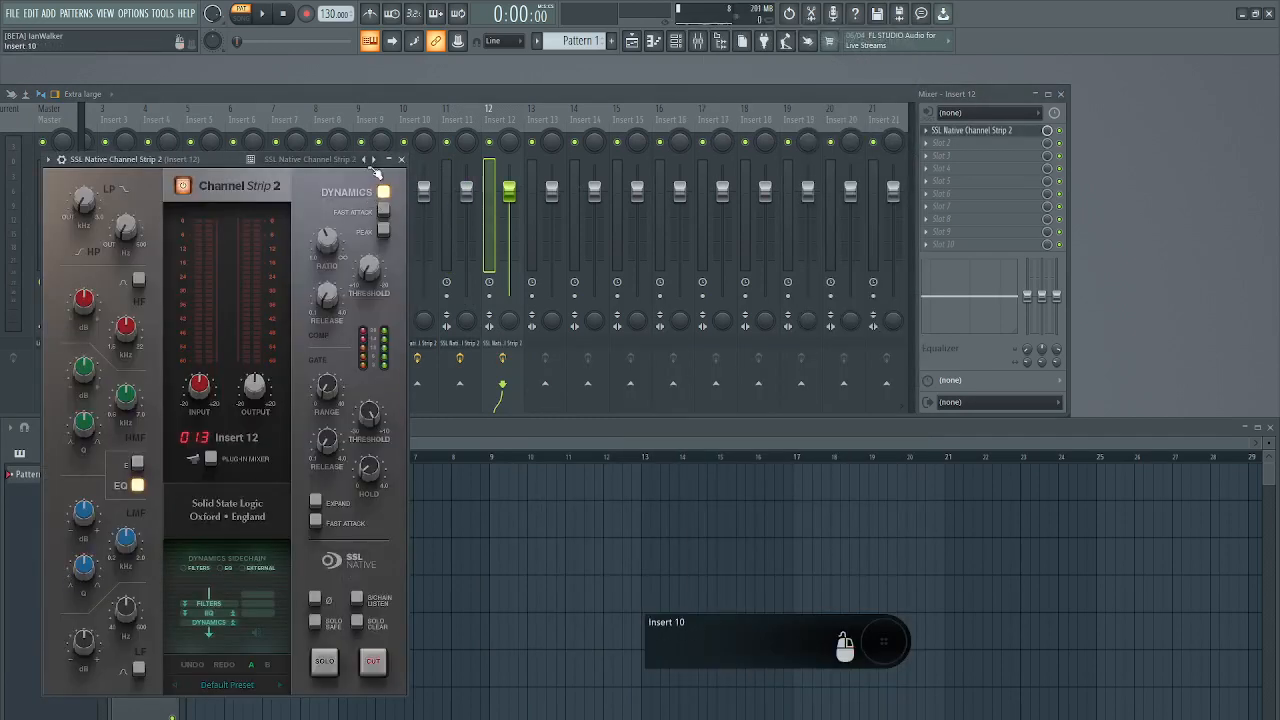
left_click(401, 159)
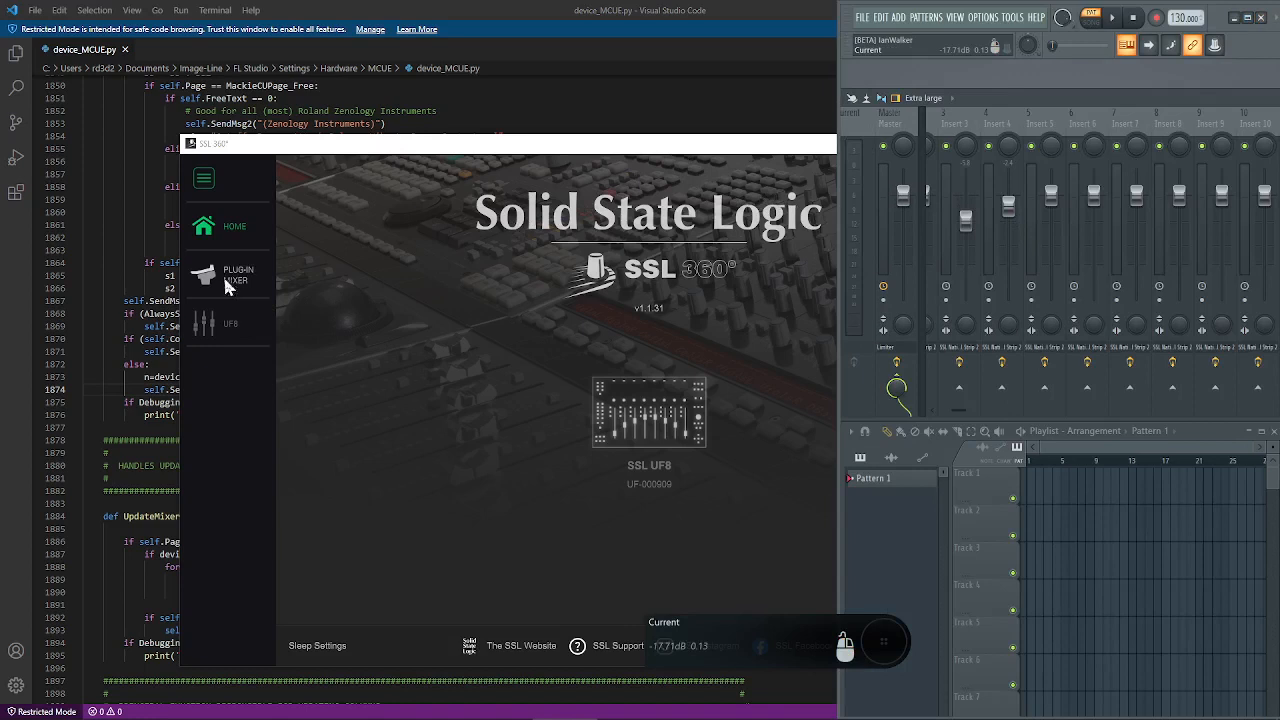
mouse_move(223, 278)
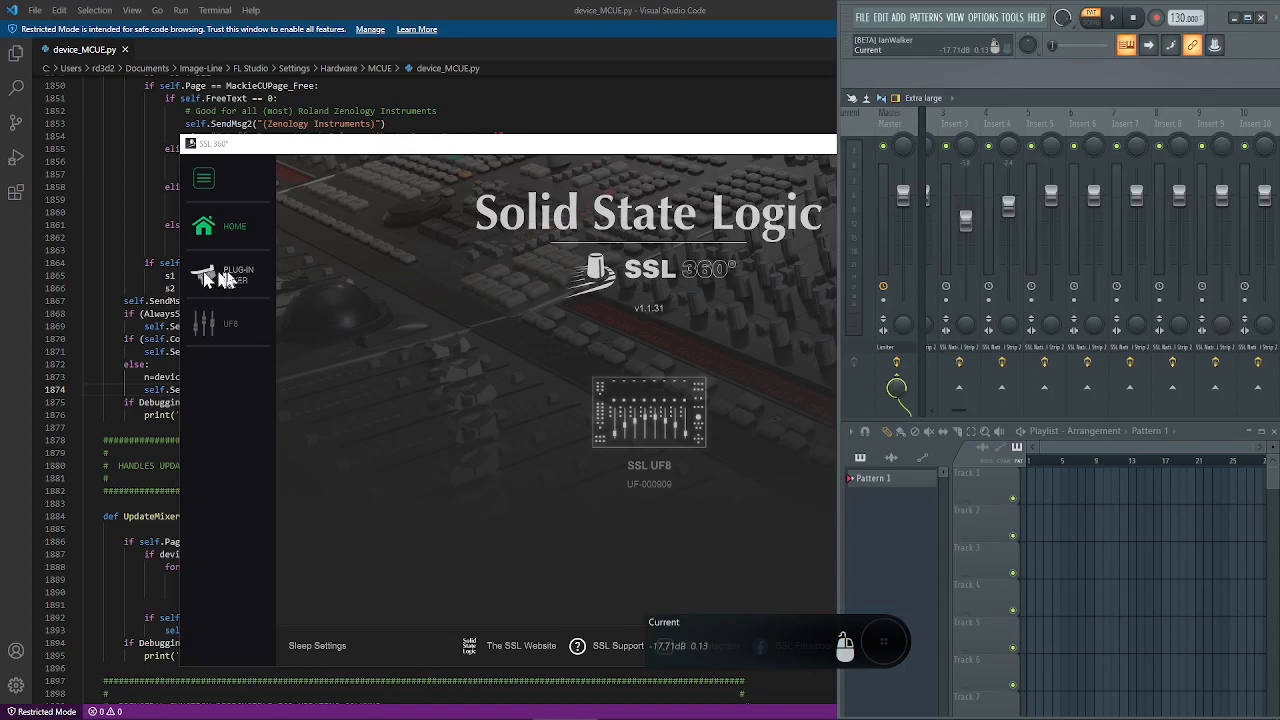
mouse_move(228, 281)
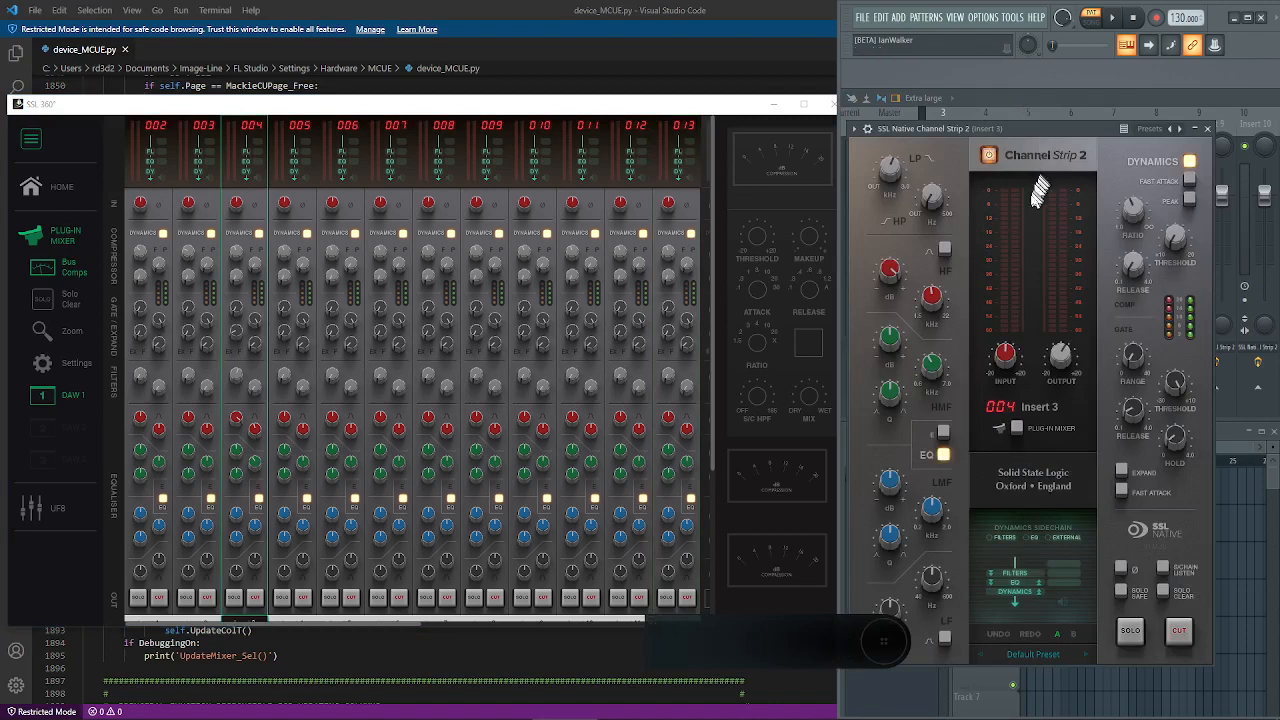
mouse_move(990, 275)
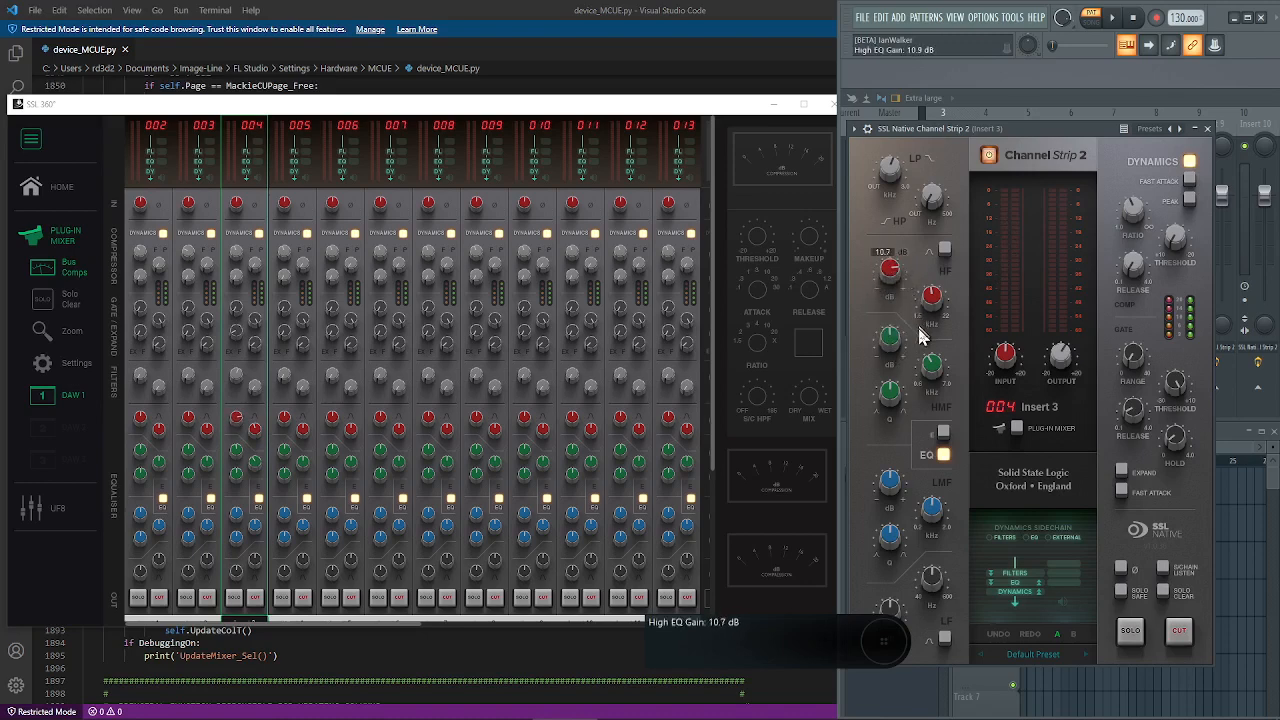
- On insert 3, raise HF gain, set HMF near 2.27 kHz, widen gate range, then solo
left_click_drag(935, 295, 935, 280)
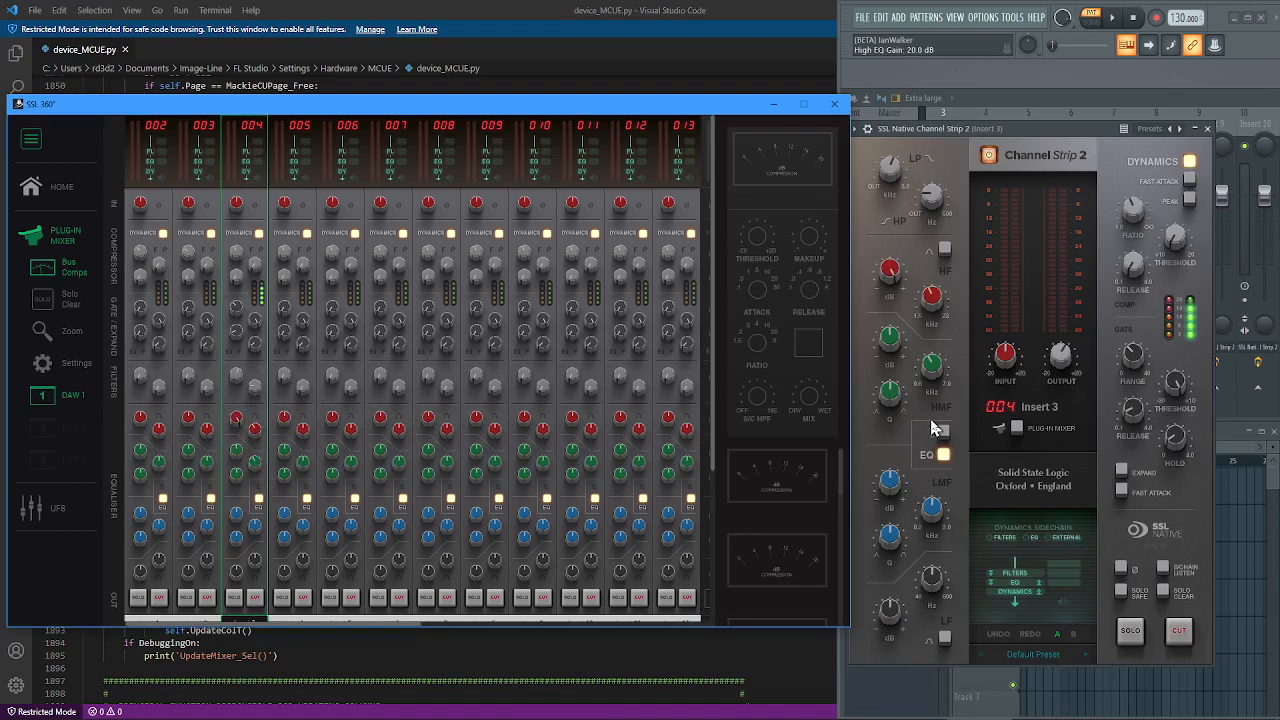
mouse_move(922, 430)
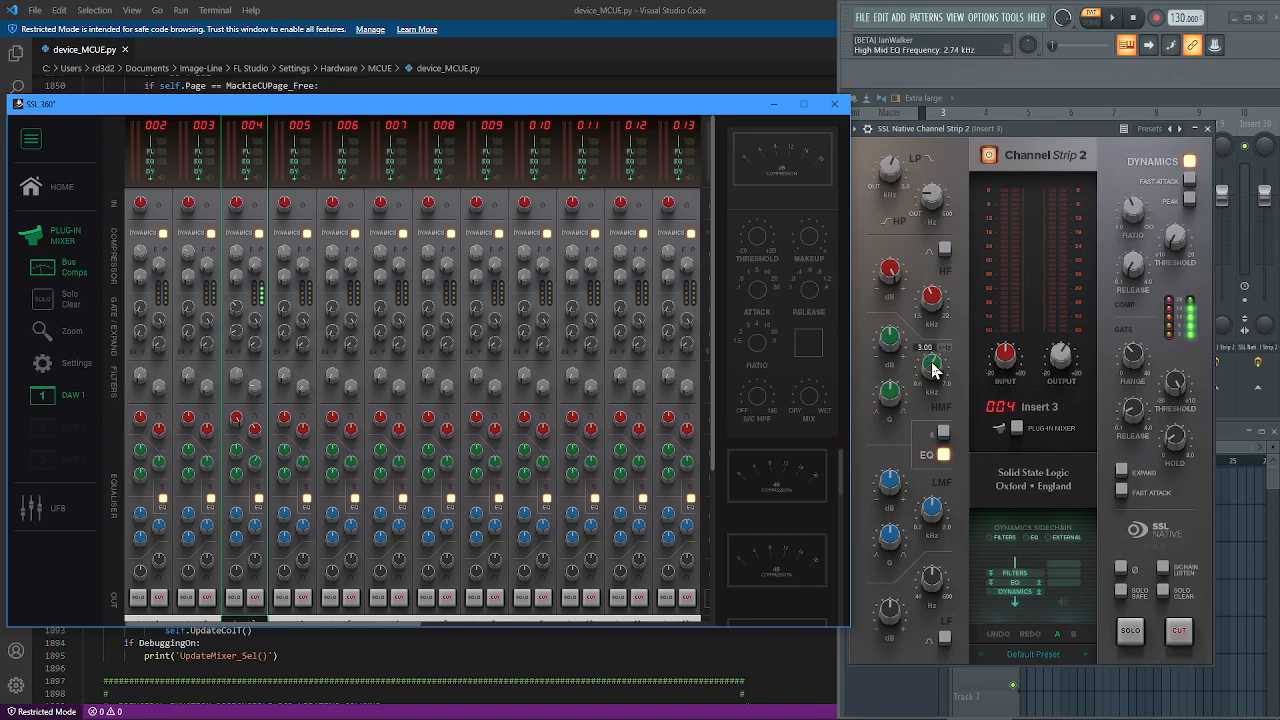
left_click_drag(931, 365, 931, 375)
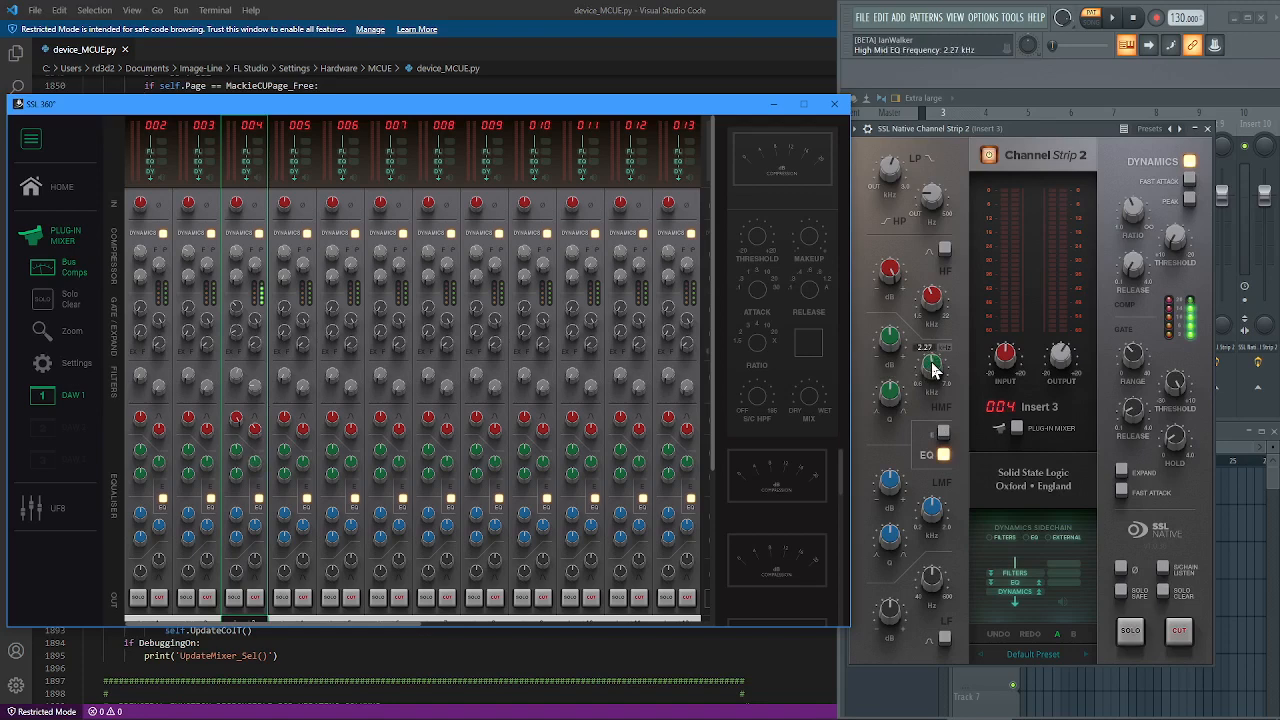
left_click_drag(930, 370, 935, 300)
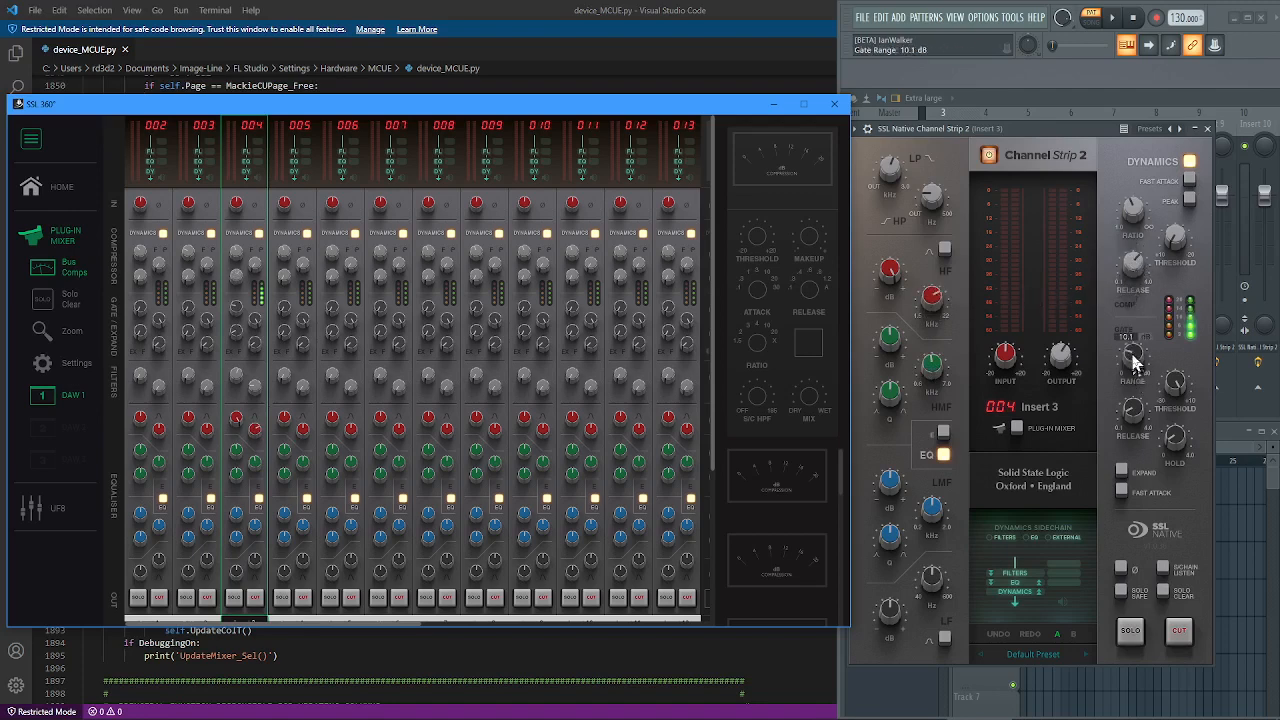
left_click_drag(1133, 360, 1140, 340)
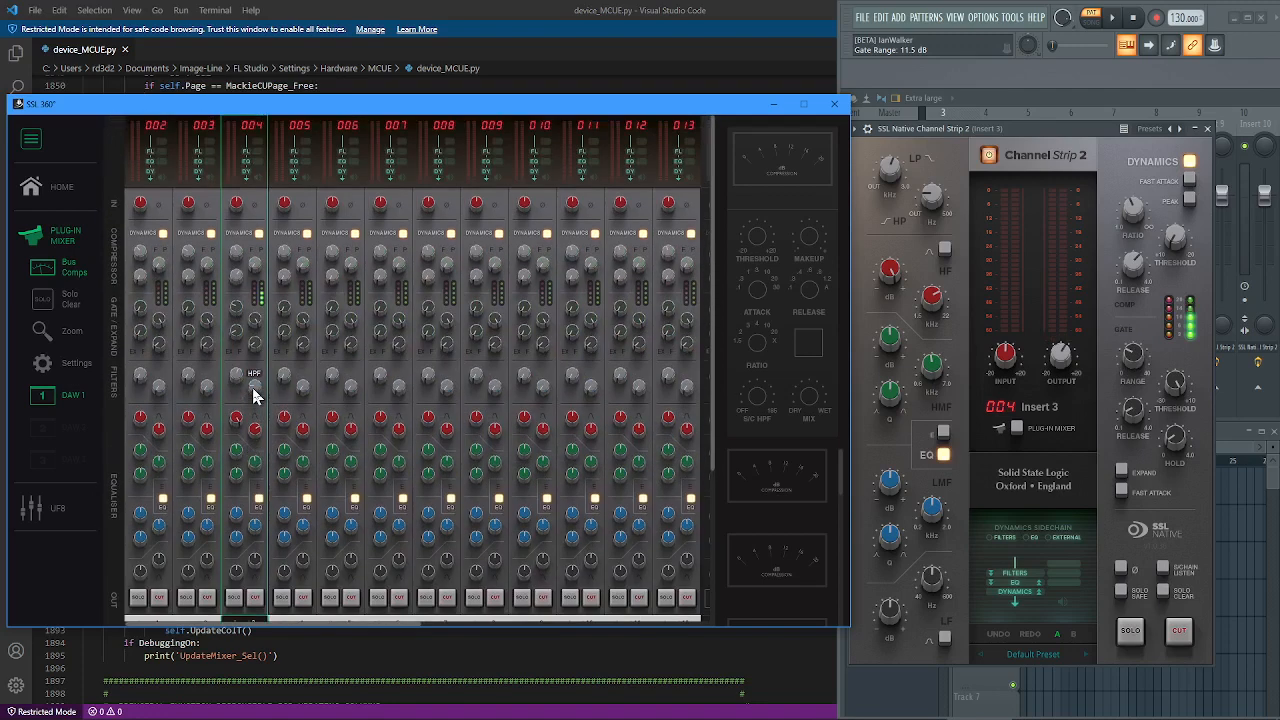
mouse_move(265, 598)
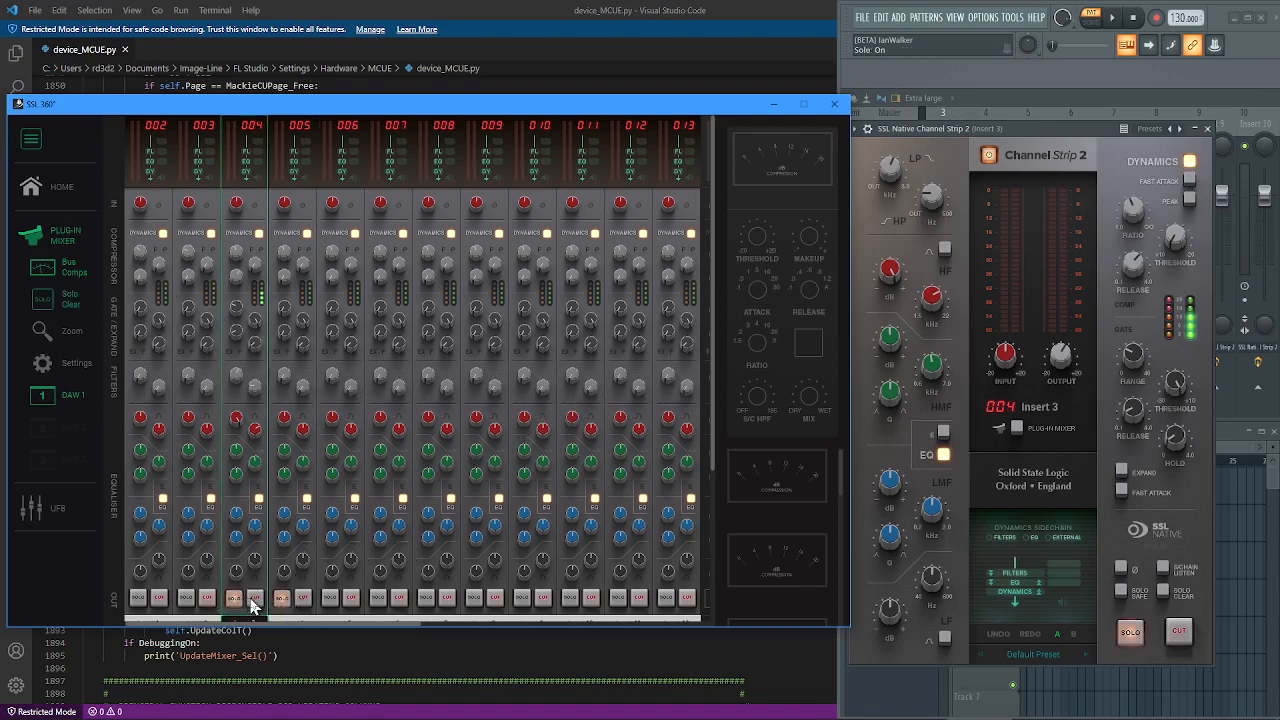
left_click(255, 597)
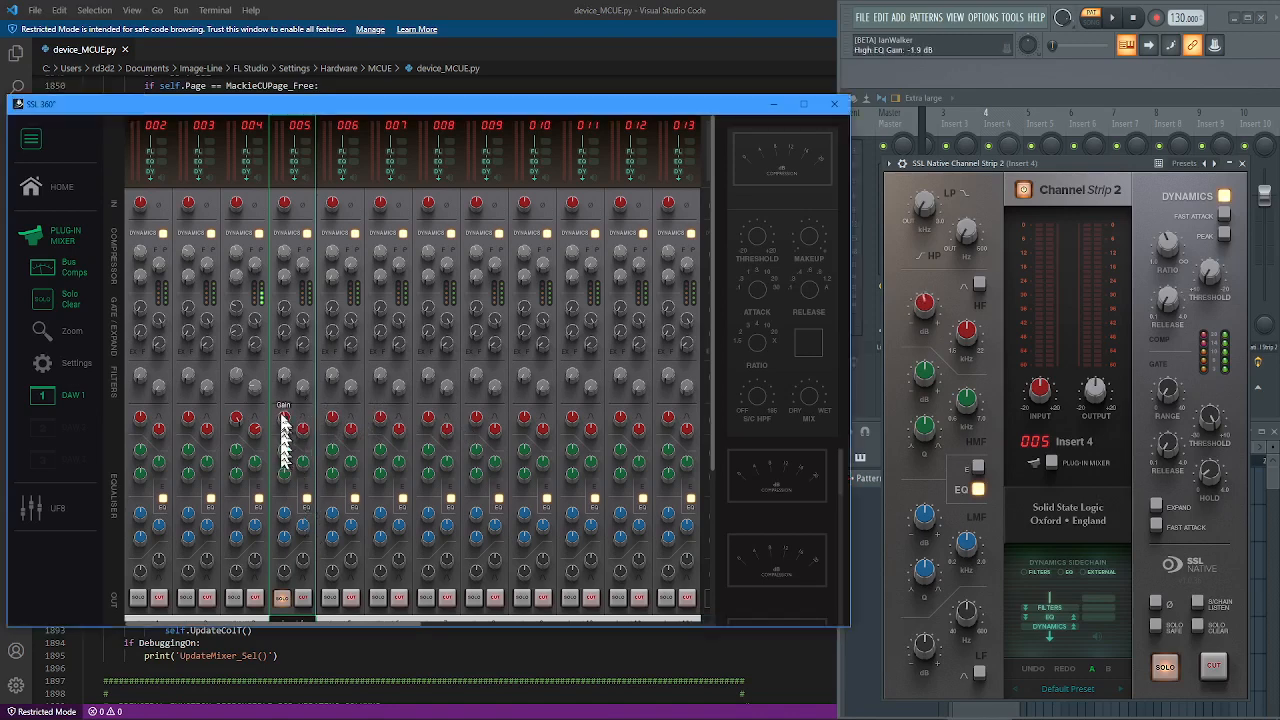
- Adjust the high-frequency EQ gain knob on SSL 360's Insert 4 strip
left_click_drag(285, 430, 303, 515)
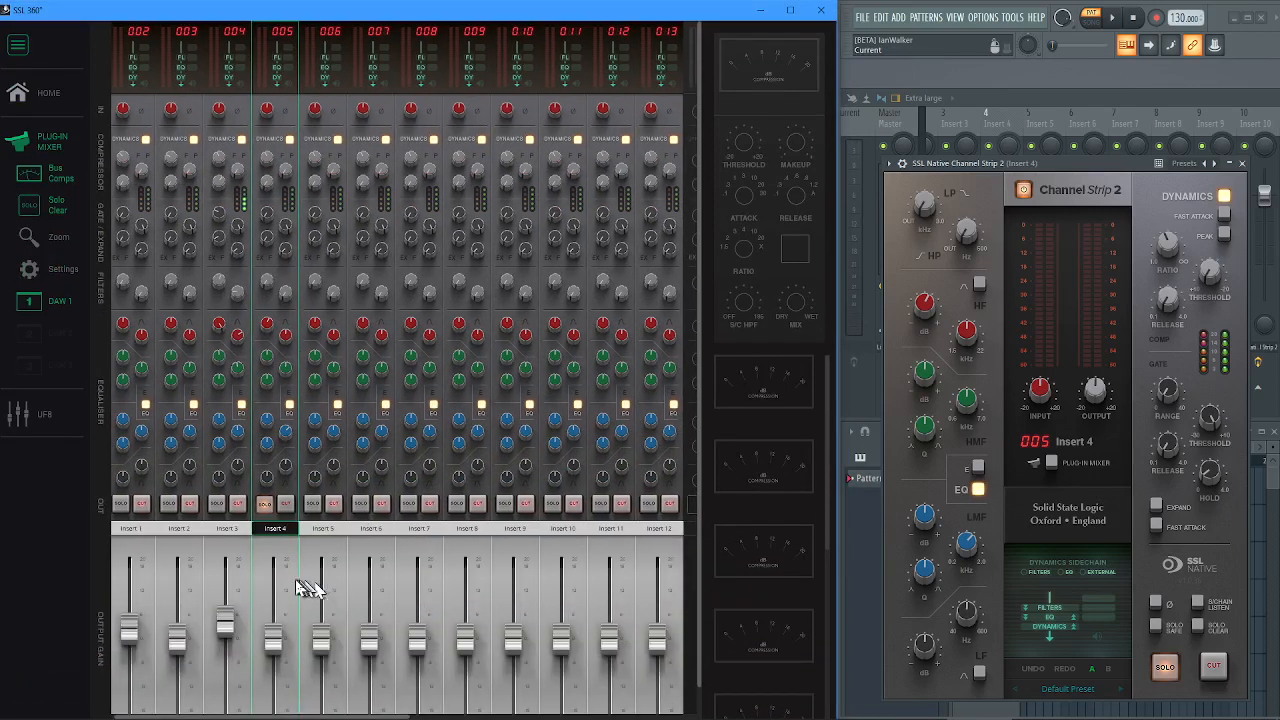
- Set Insert 4's output gain fader so the output trim reads about 6.9 dB
left_click_drag(272, 620, 272, 630)
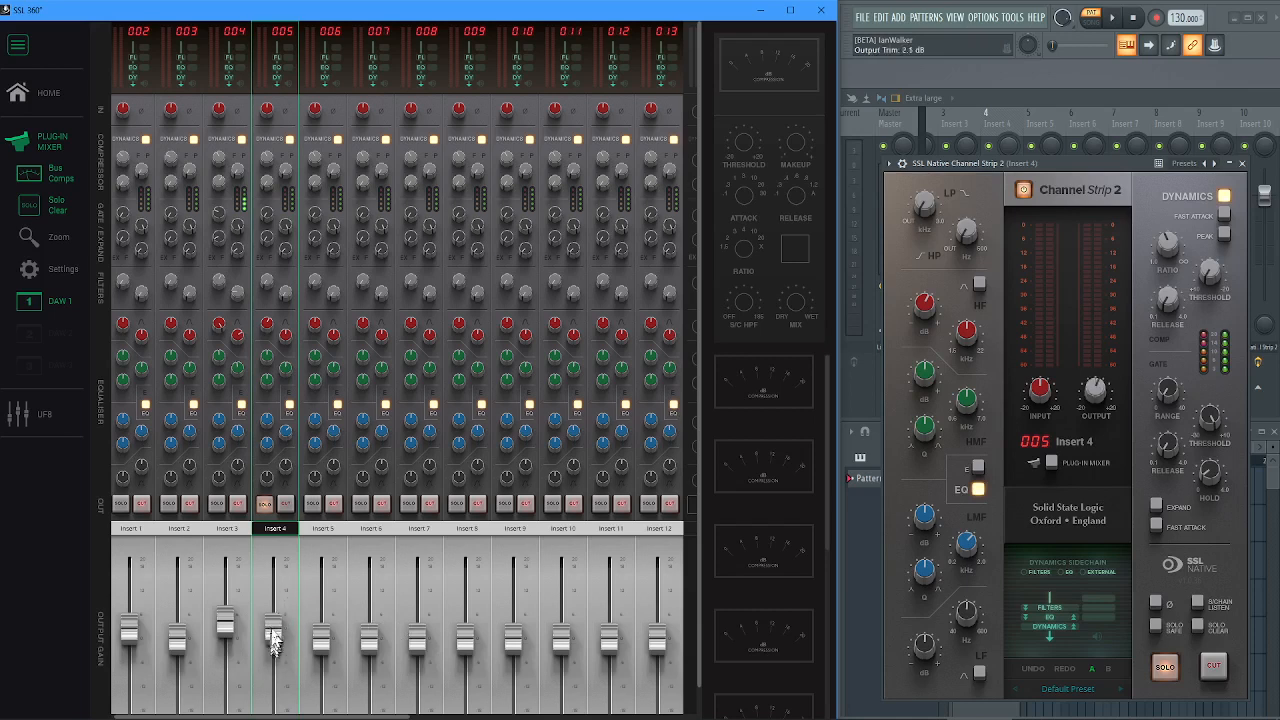
left_click_drag(273, 635, 273, 600)
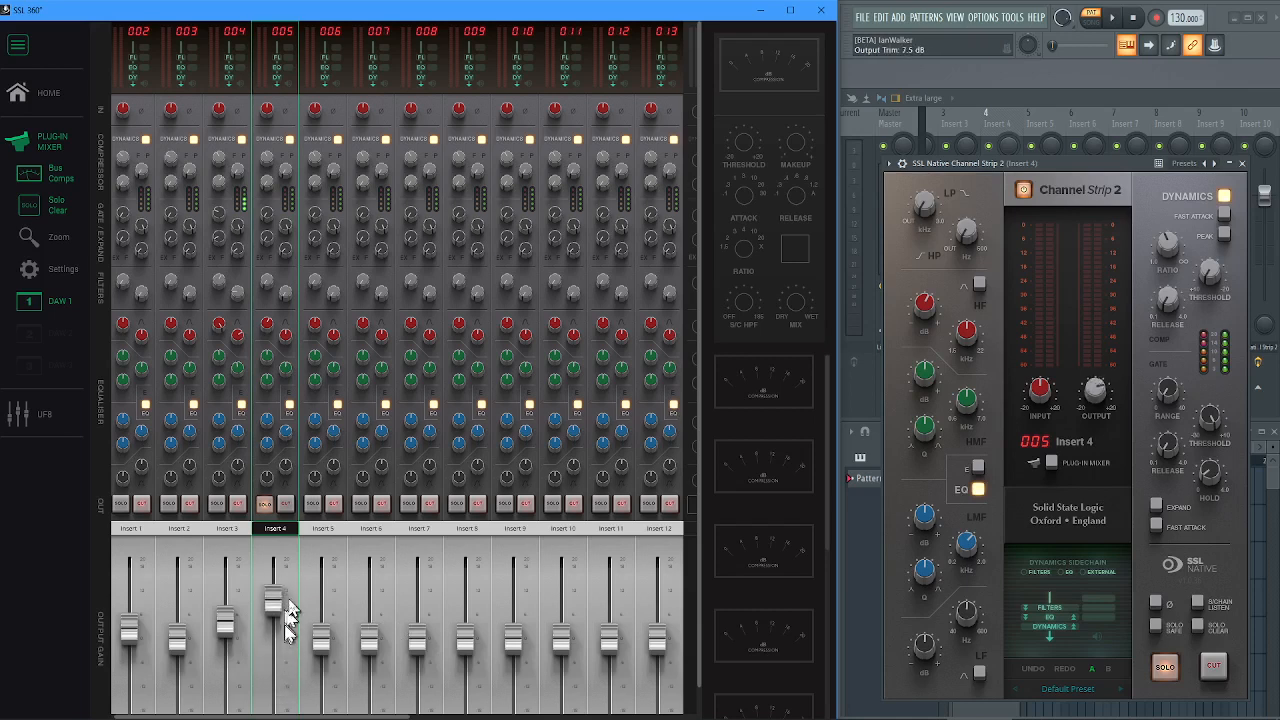
left_click_drag(272, 600, 272, 615)
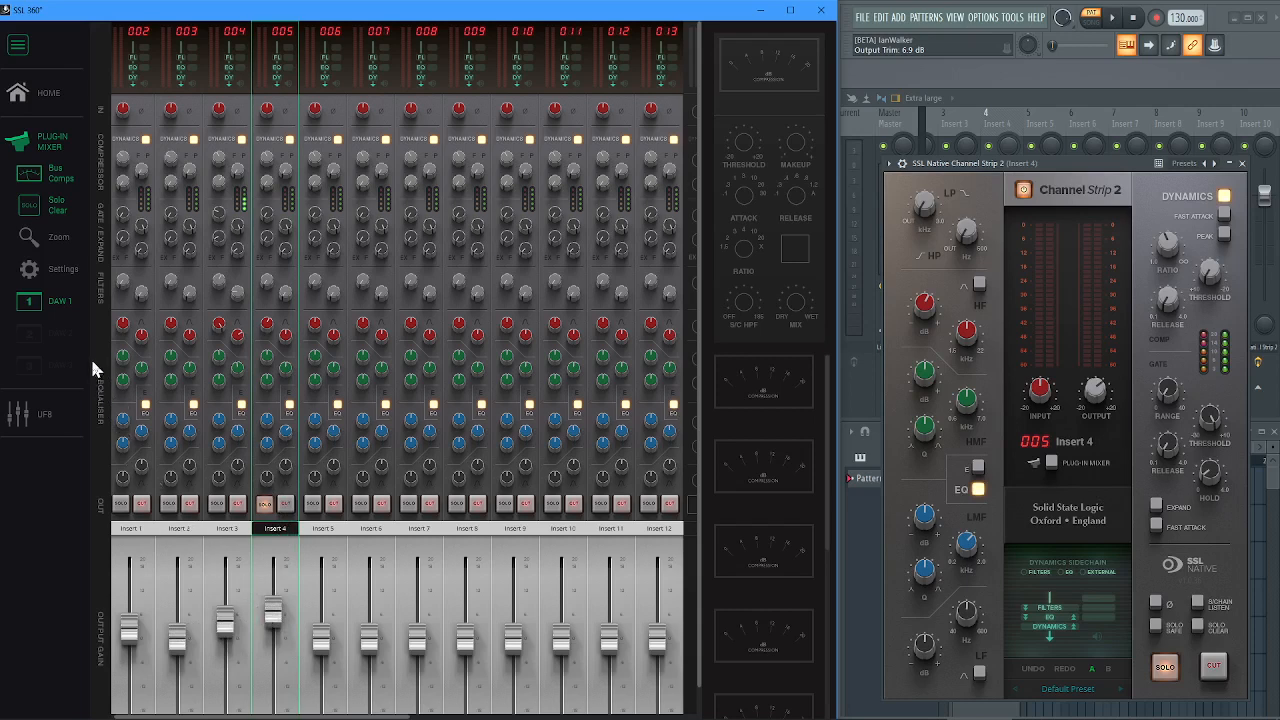
- Enable 'Mouse wheel controls zoom' in mixer Settings, zoom the strips, then disable it again
left_click(28, 268)
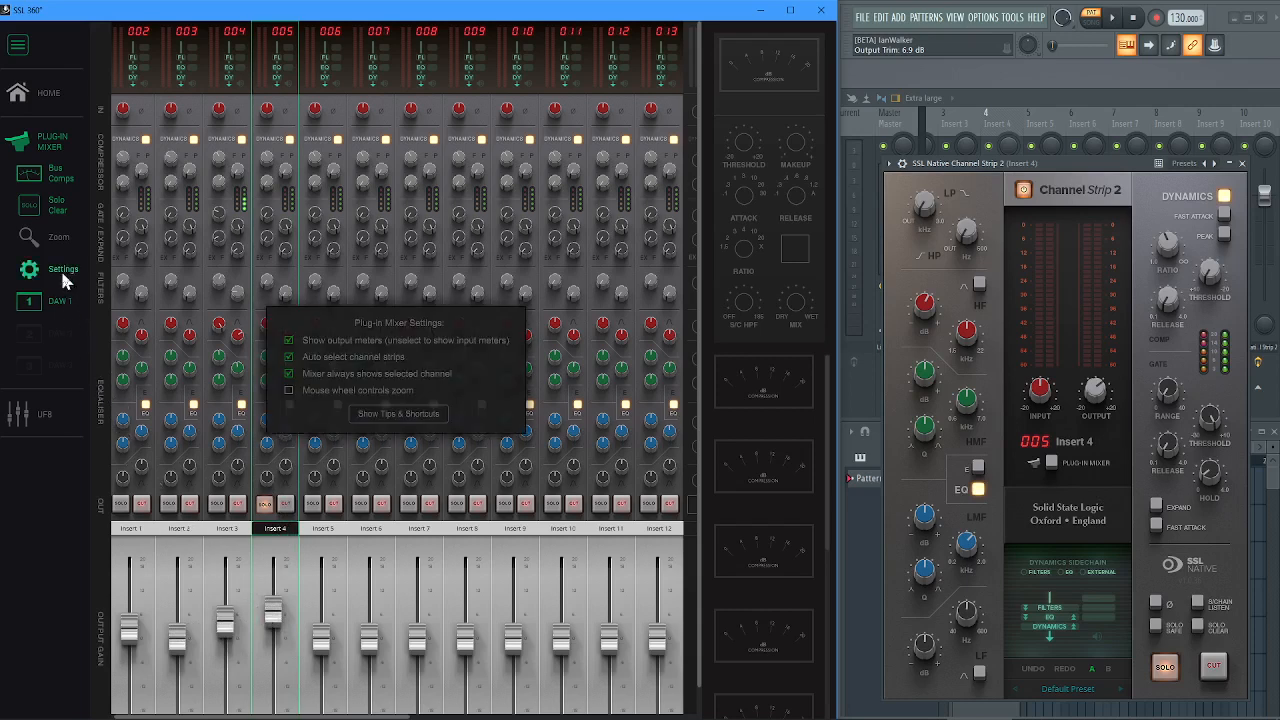
mouse_move(128, 303)
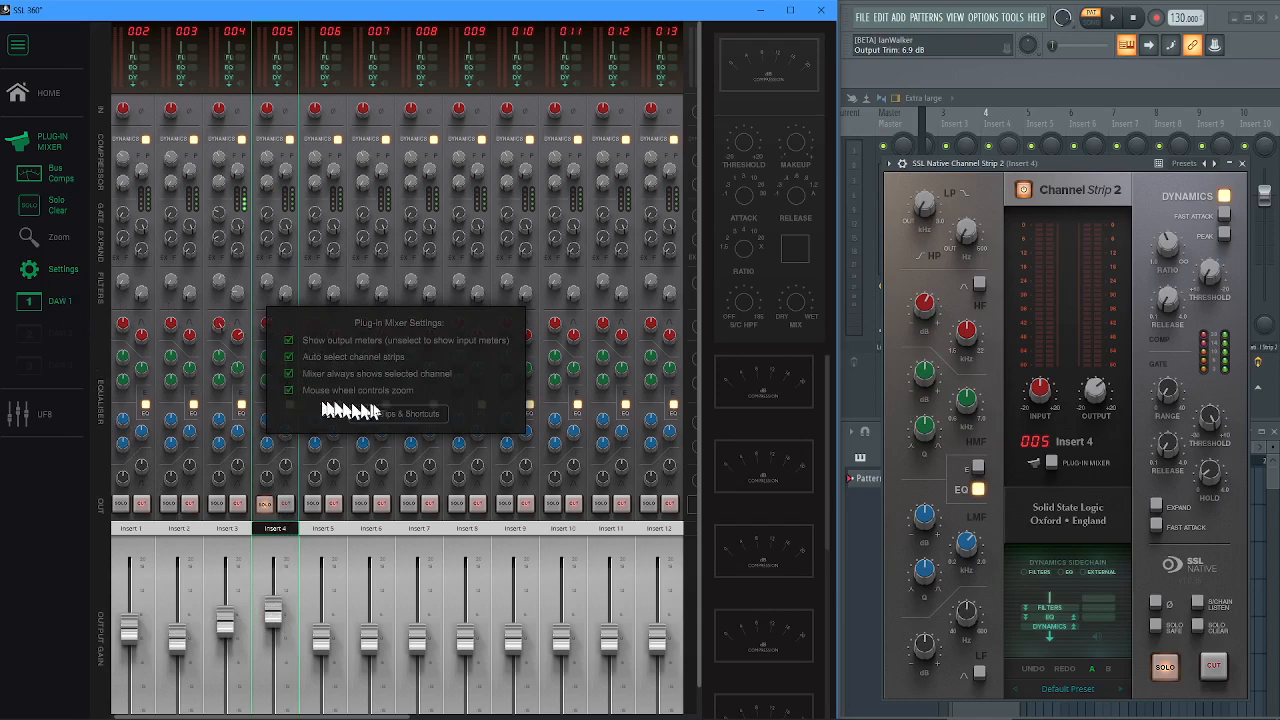
left_click(440, 335)
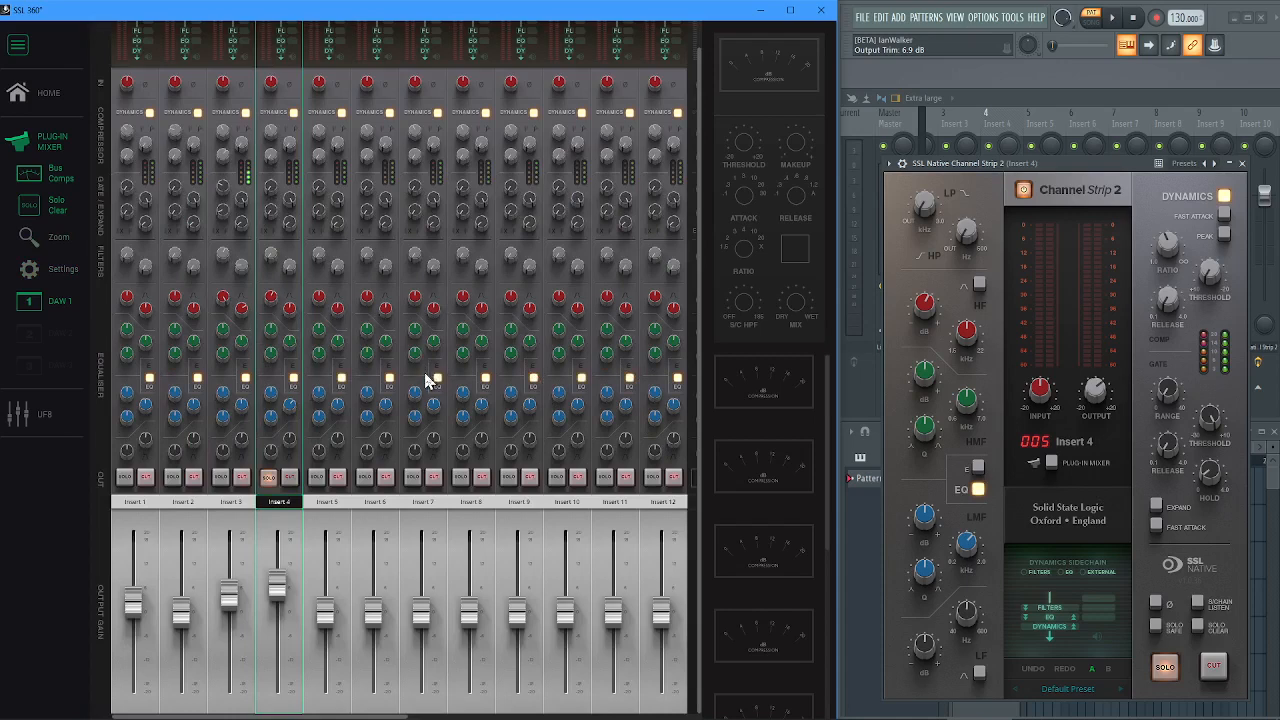
mouse_move(285, 350)
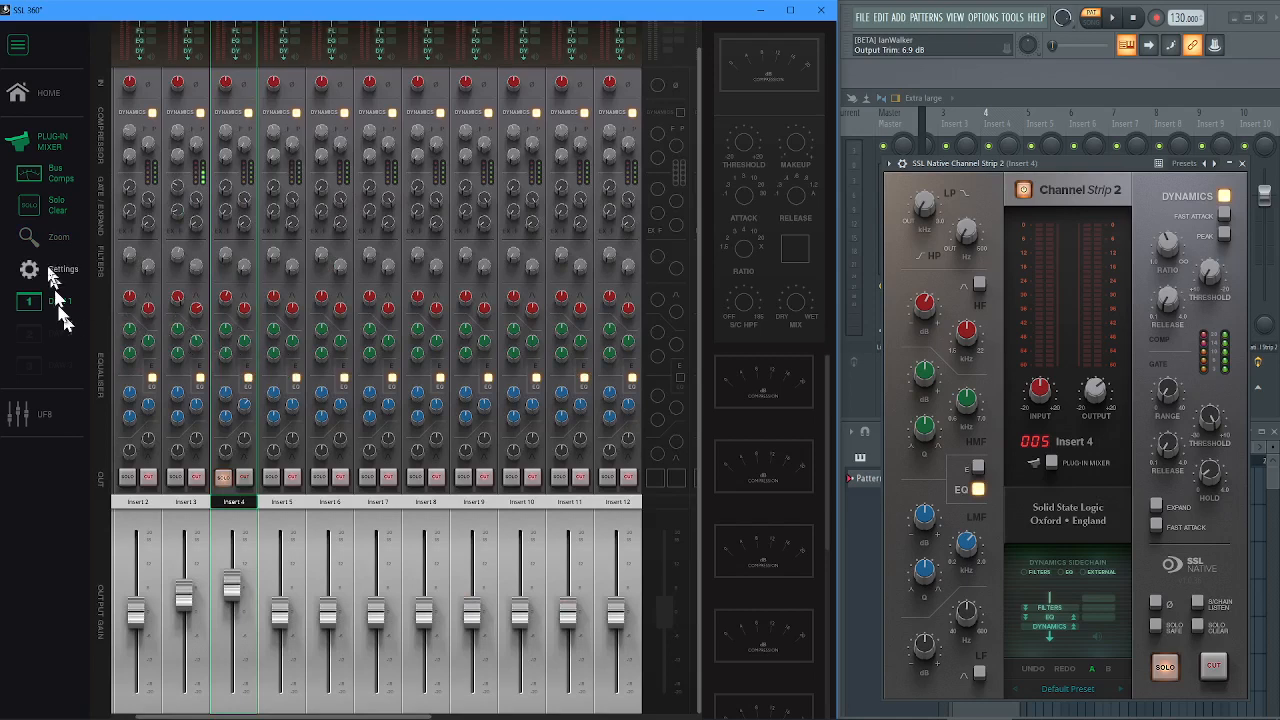
left_click(29, 269)
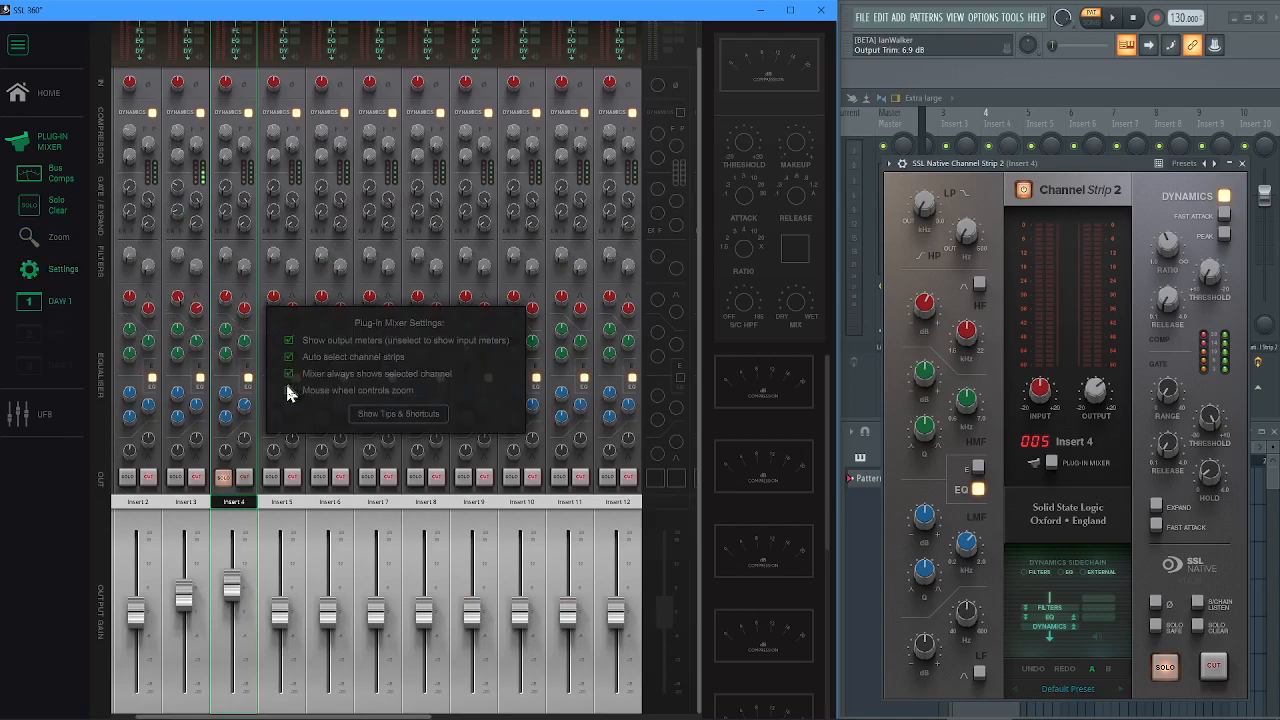
left_click(289, 390)
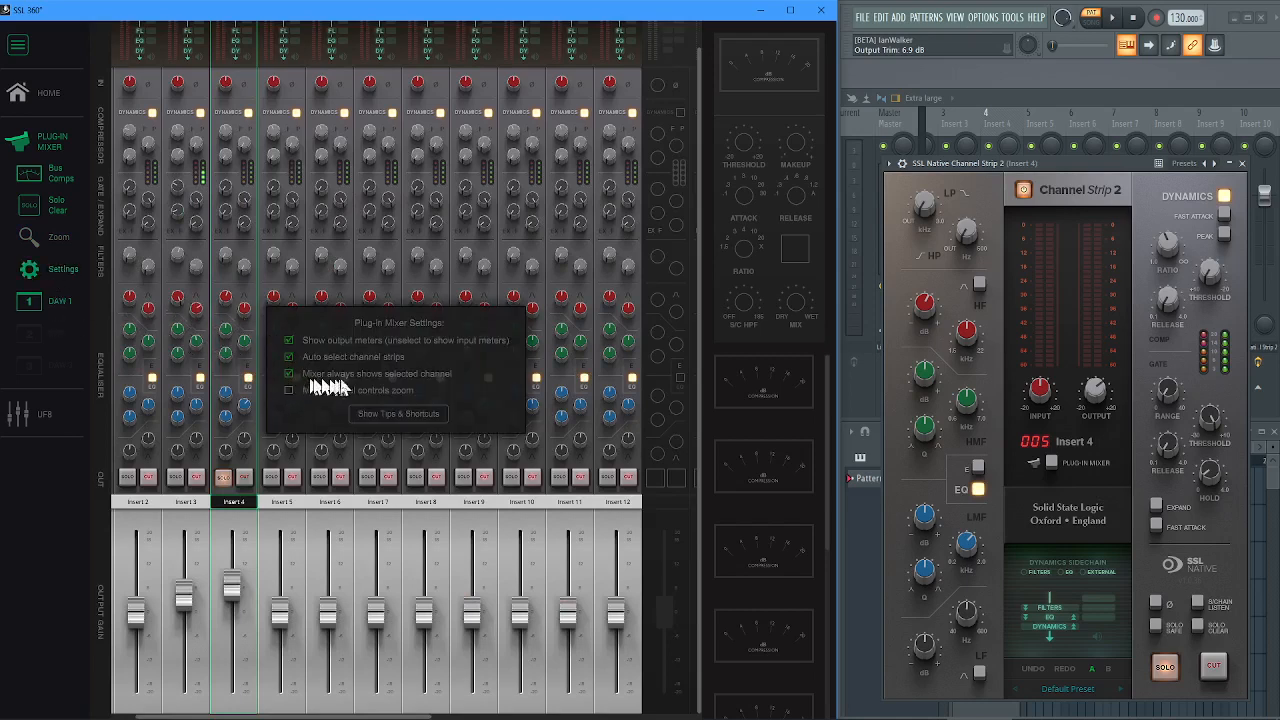
mouse_move(432, 387)
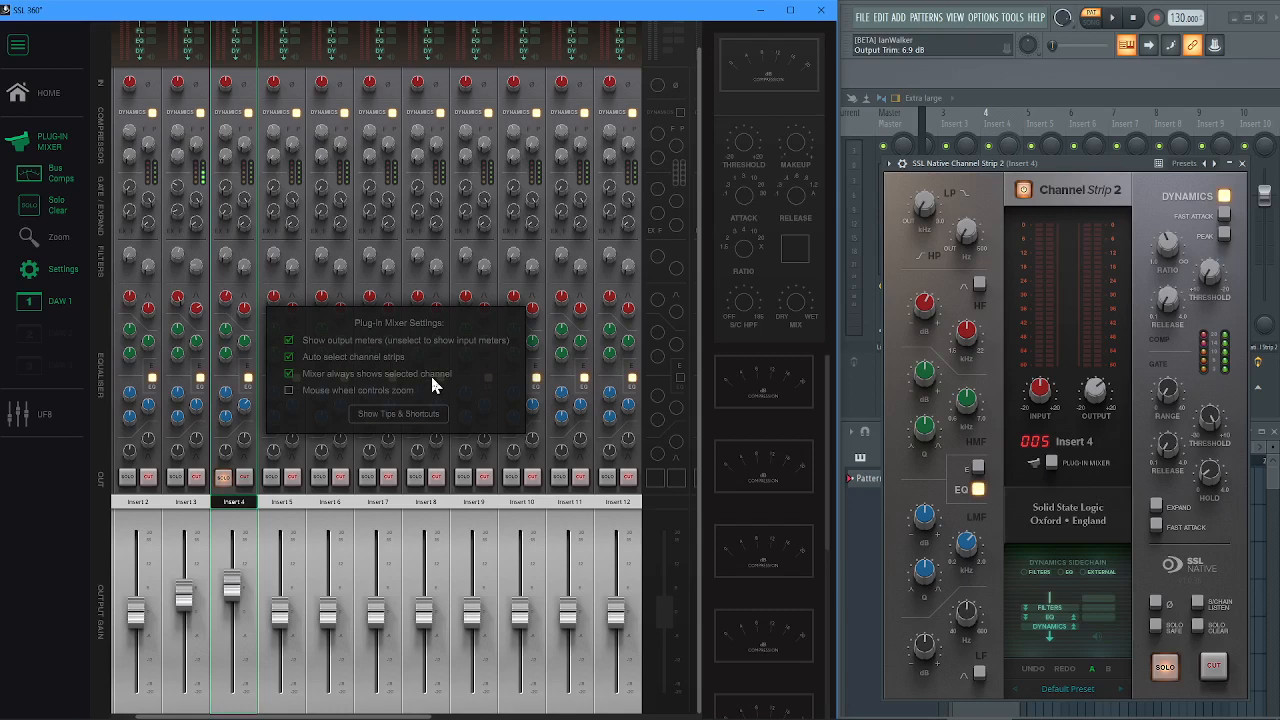
mouse_move(435, 385)
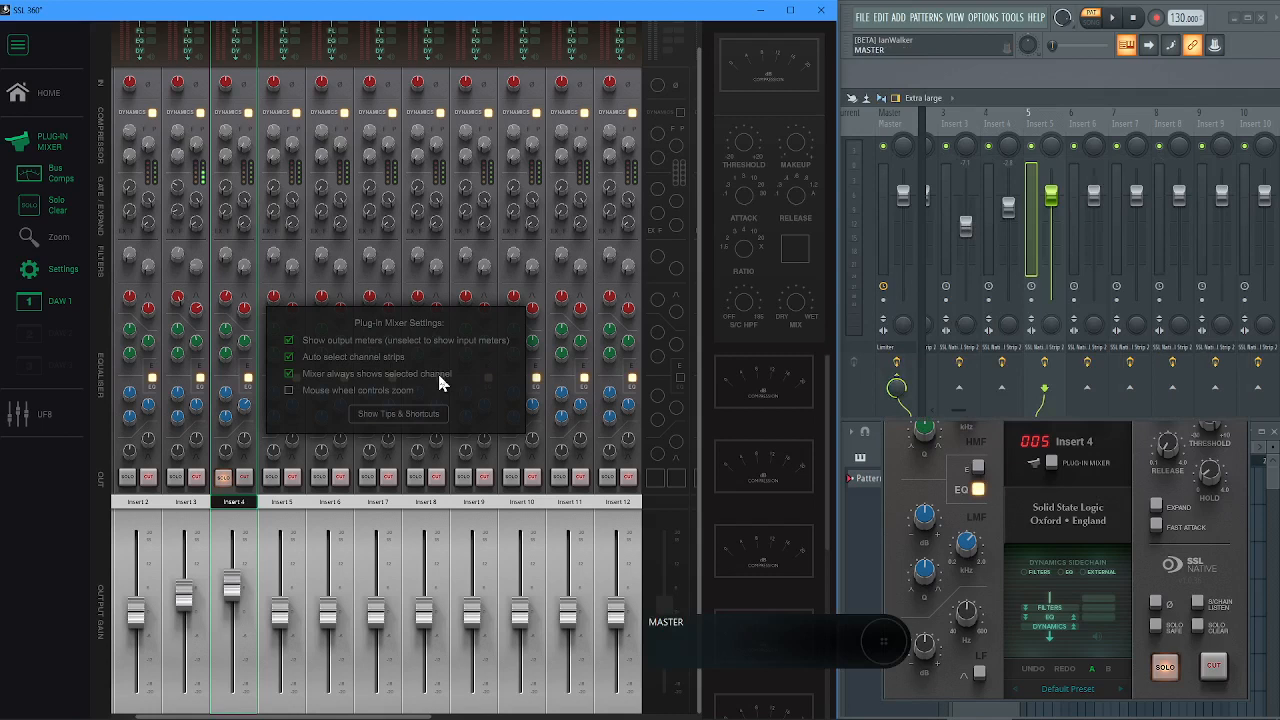
mouse_move(520, 320)
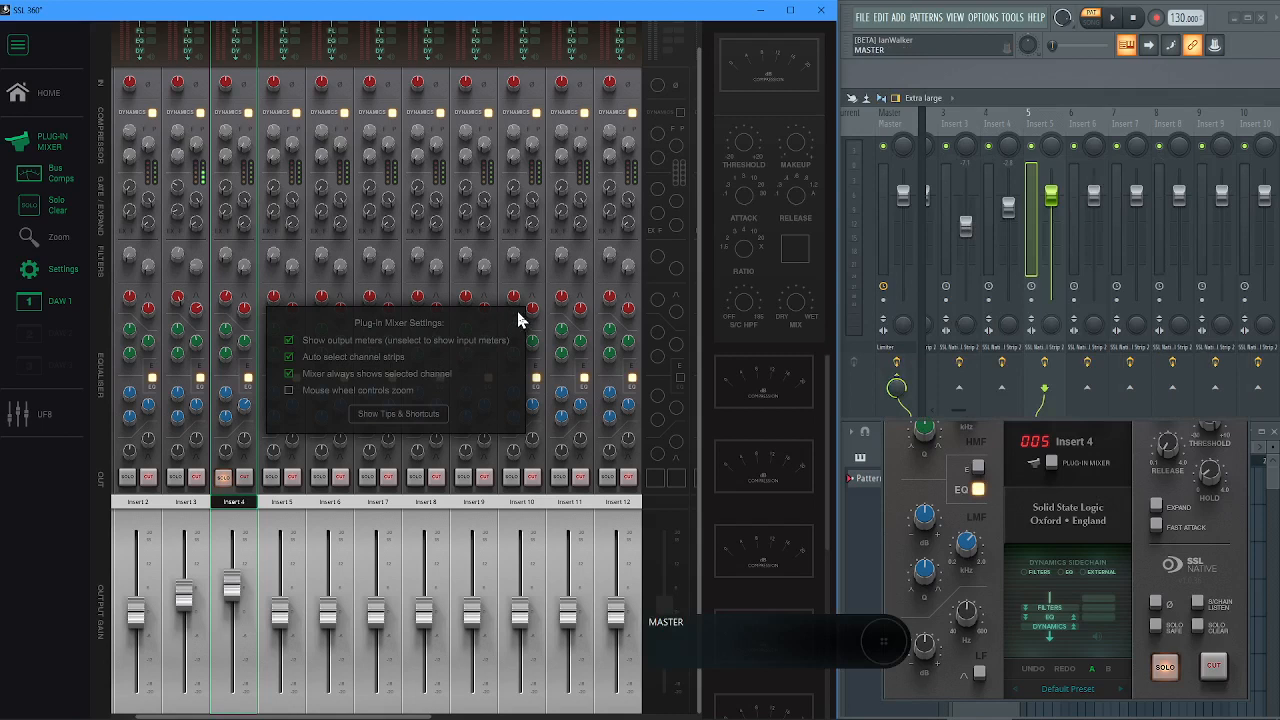
mouse_move(515, 320)
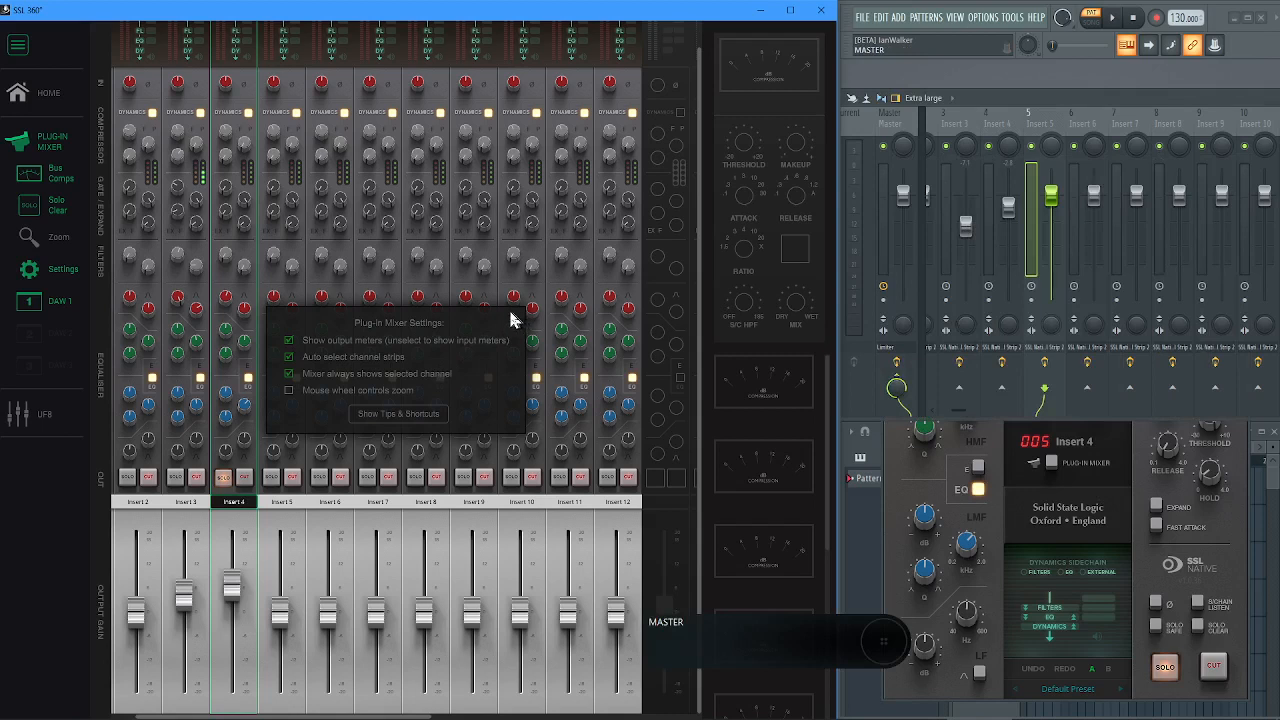
mouse_move(470, 227)
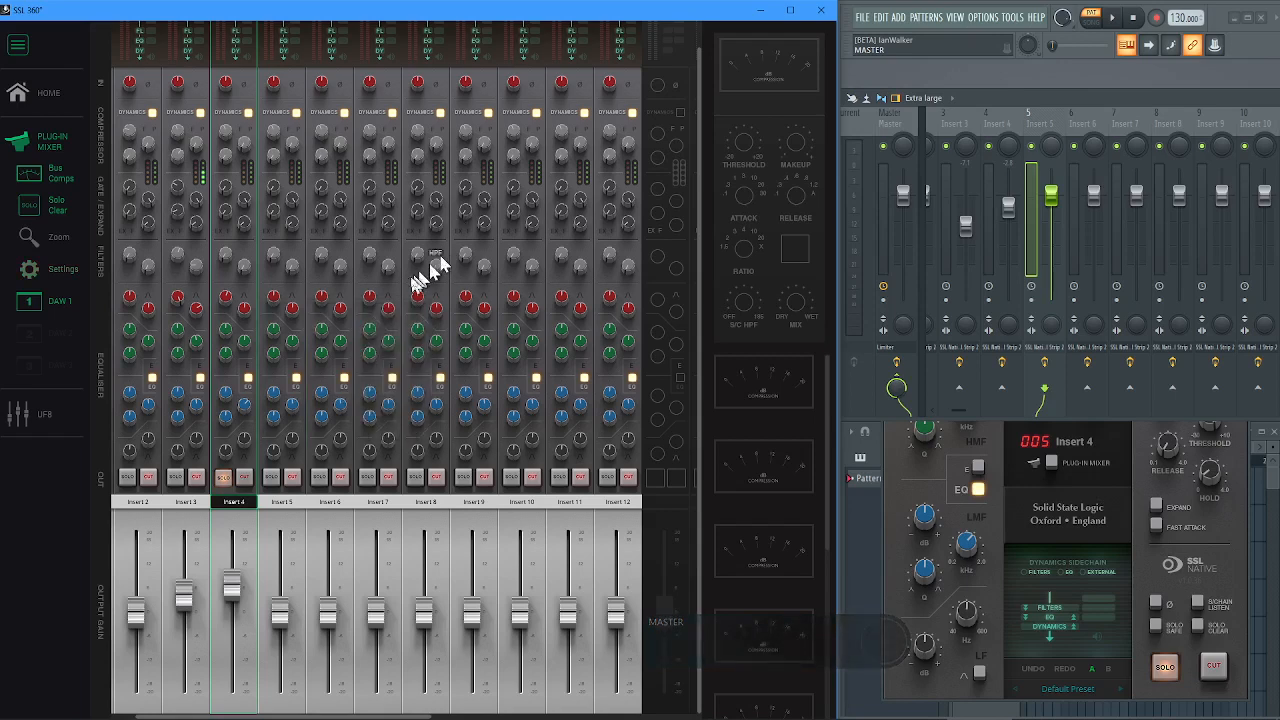
mouse_move(340, 220)
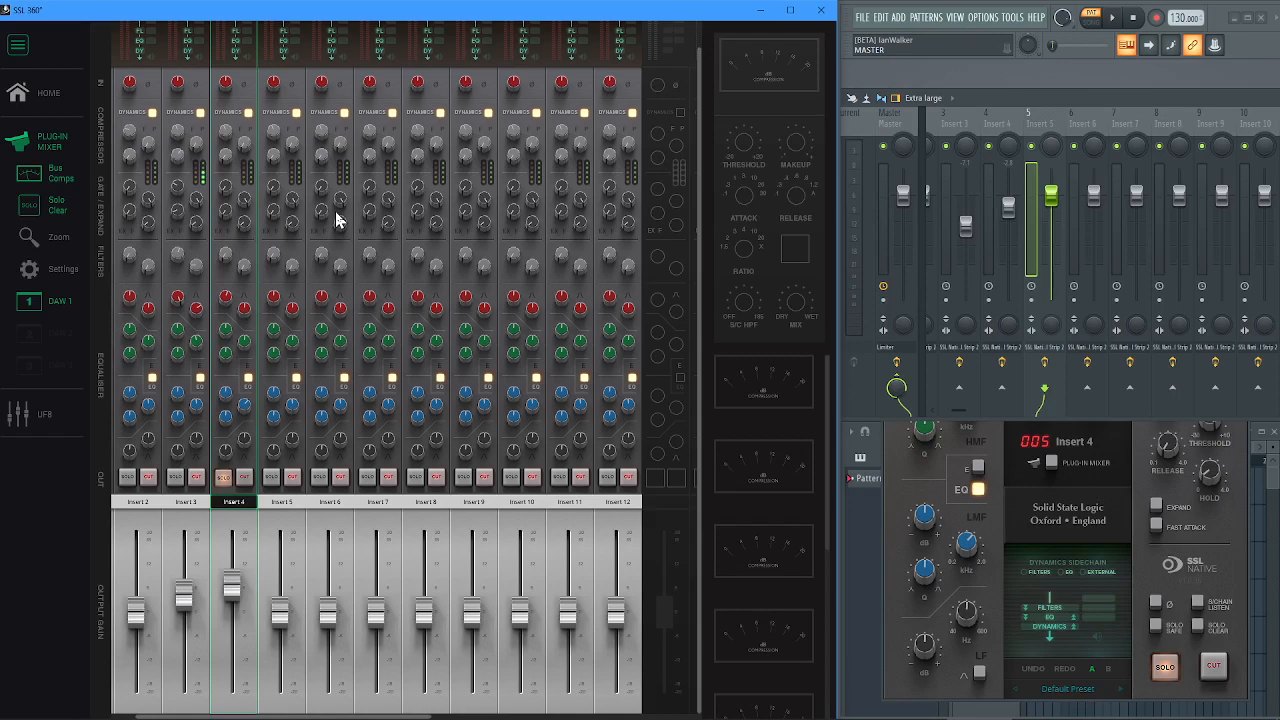
mouse_move(295, 328)
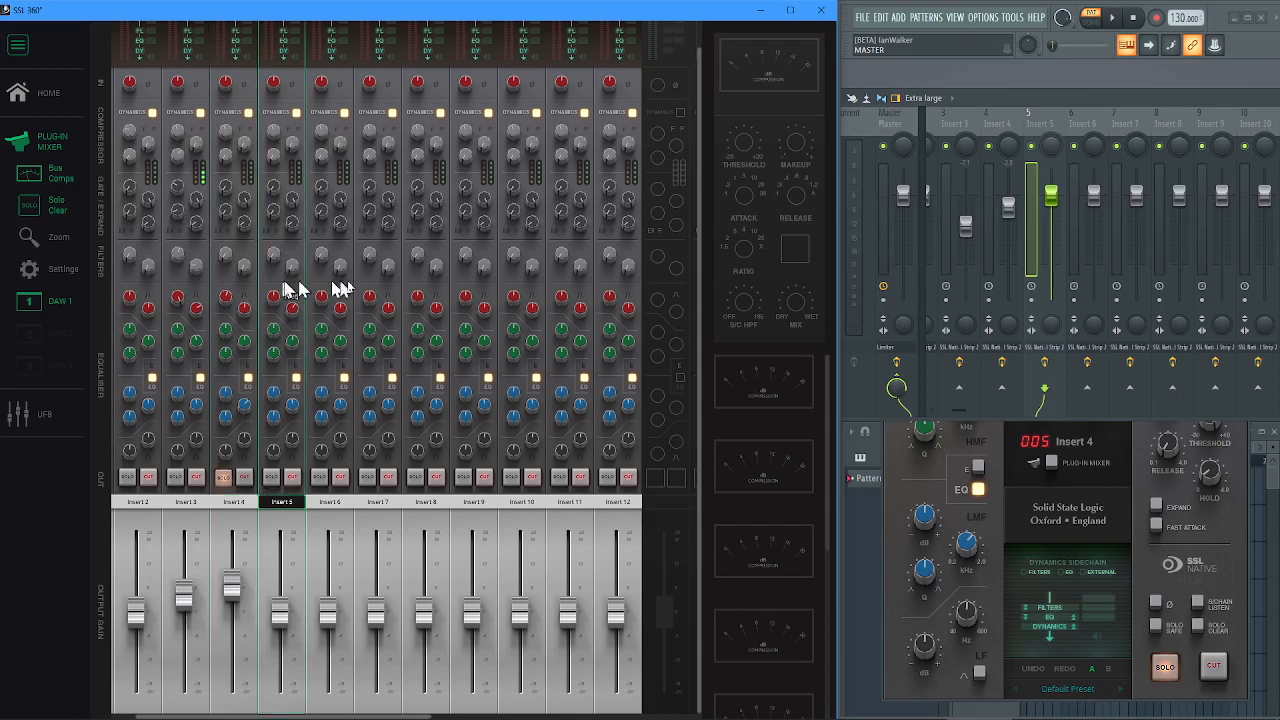
- Select the Insert 5 channel strip in SSL 360's mixer
left_click(425, 501)
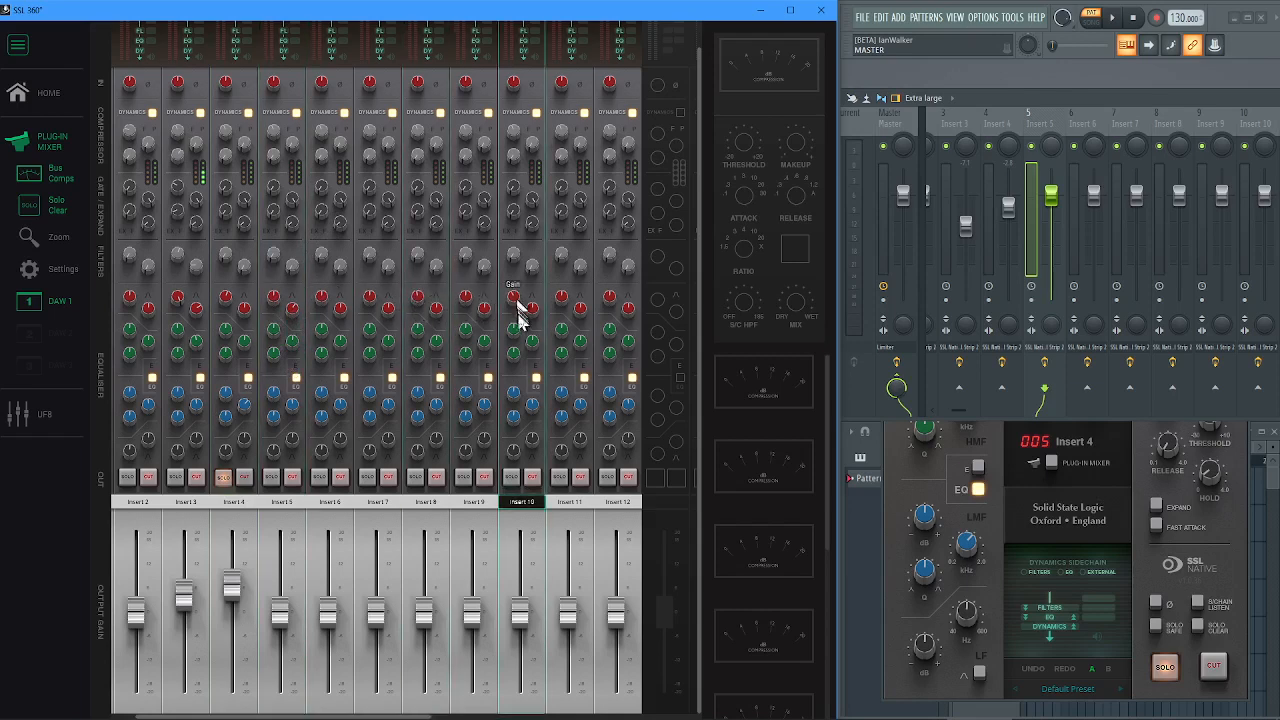
mouse_move(535, 315)
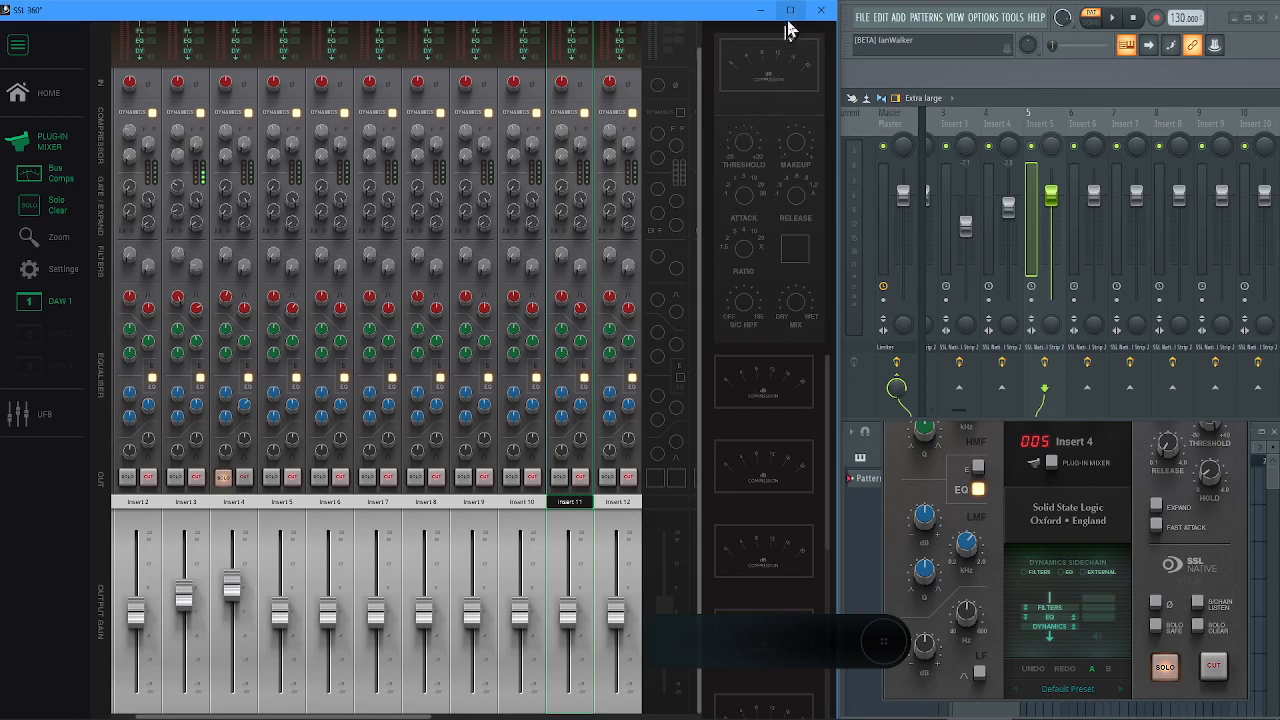
- Maximize the SSL 360 mixer window and select the Insert 6 strip
left_click(790, 10)
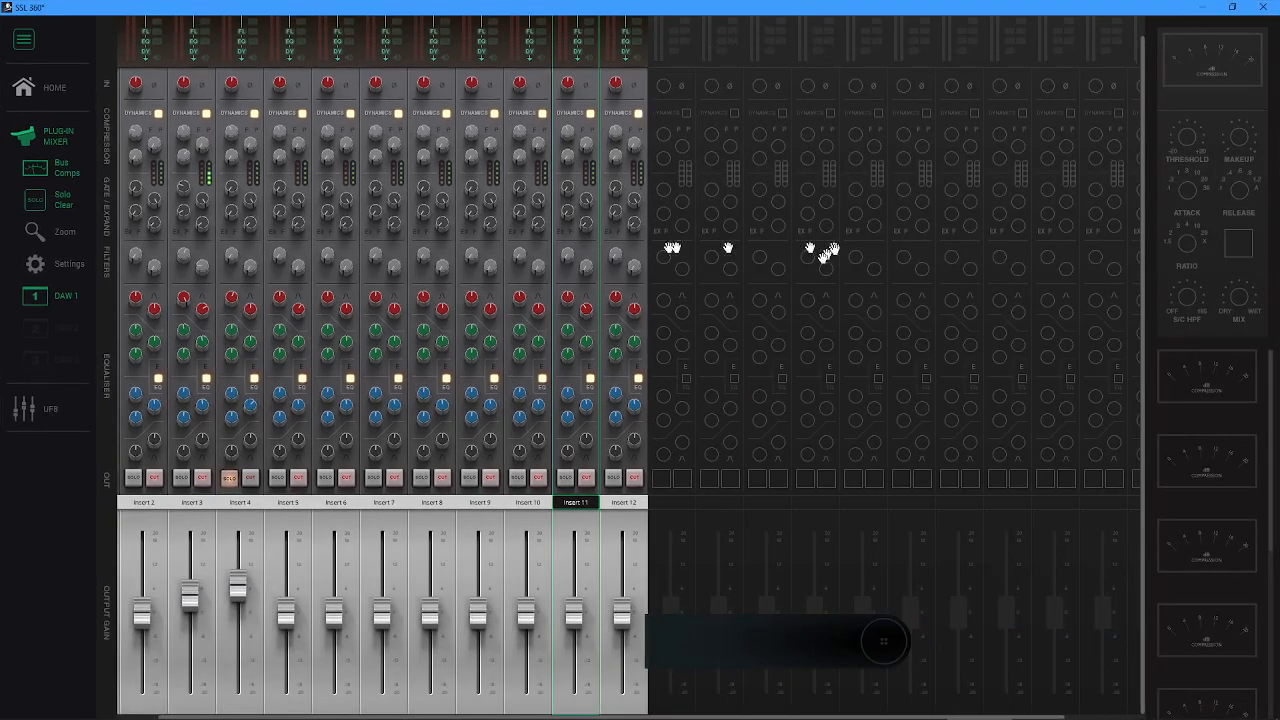
mouse_move(890, 405)
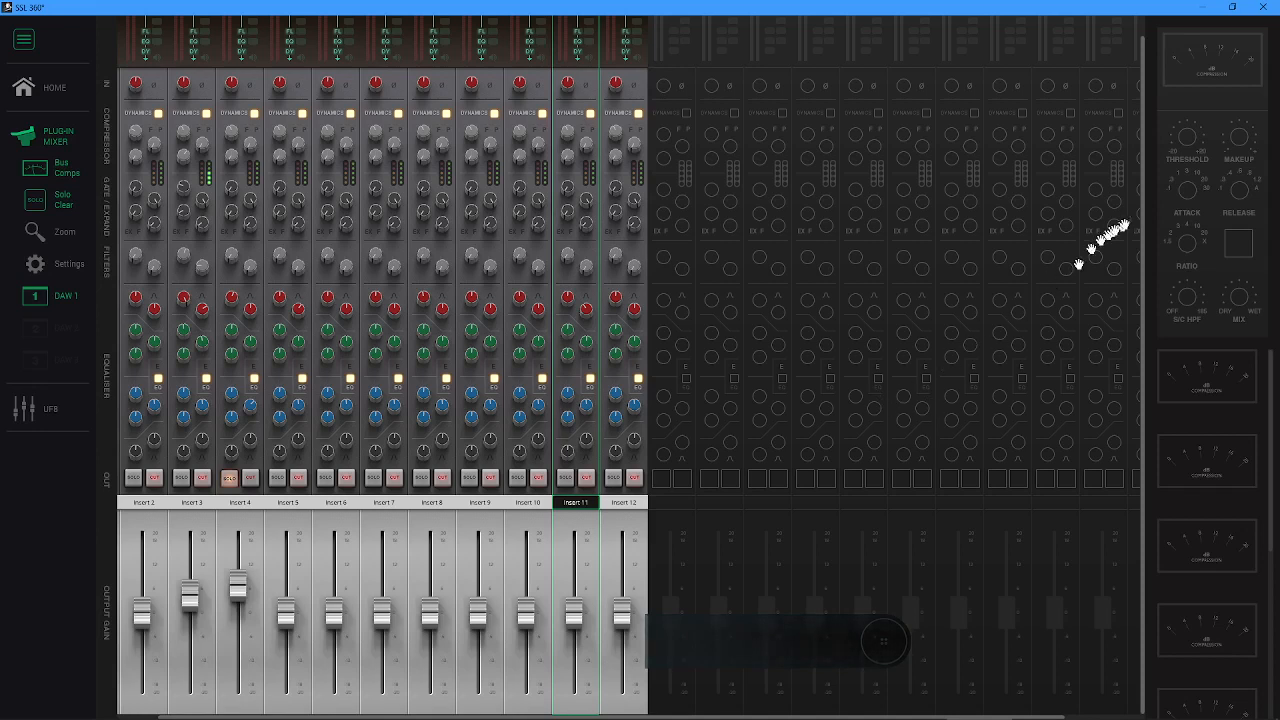
mouse_move(378, 305)
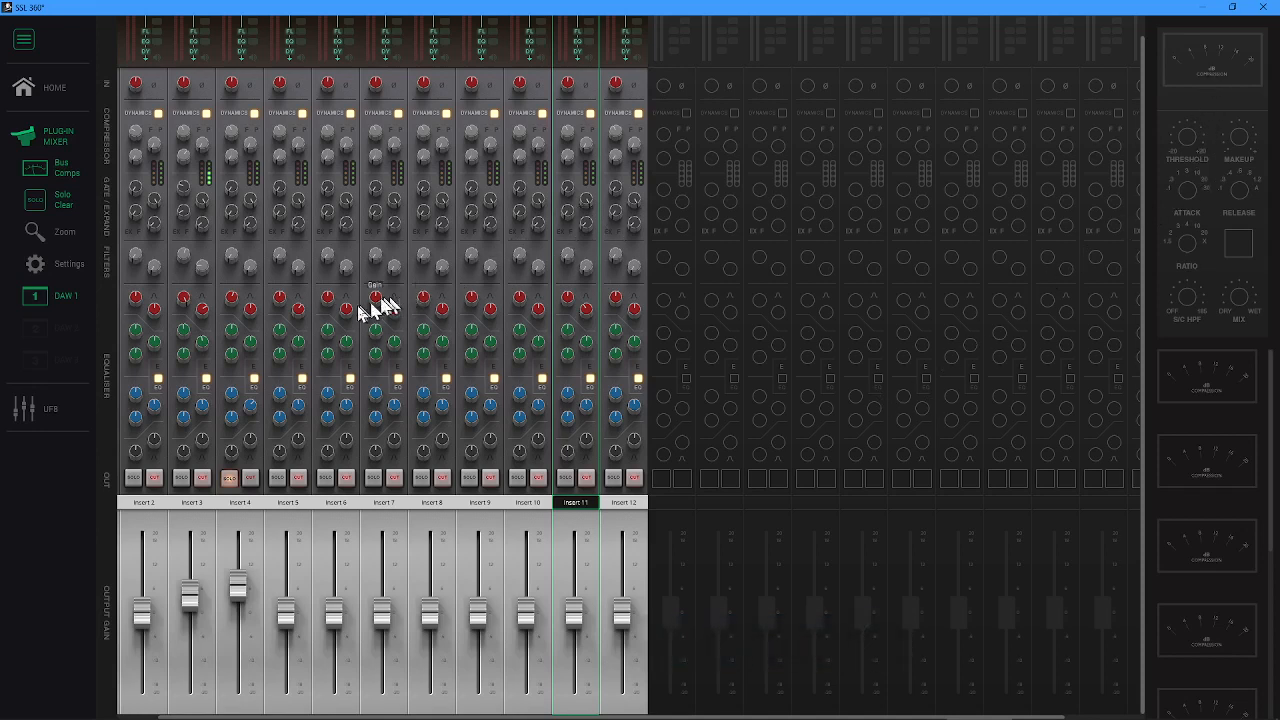
left_click(336, 502)
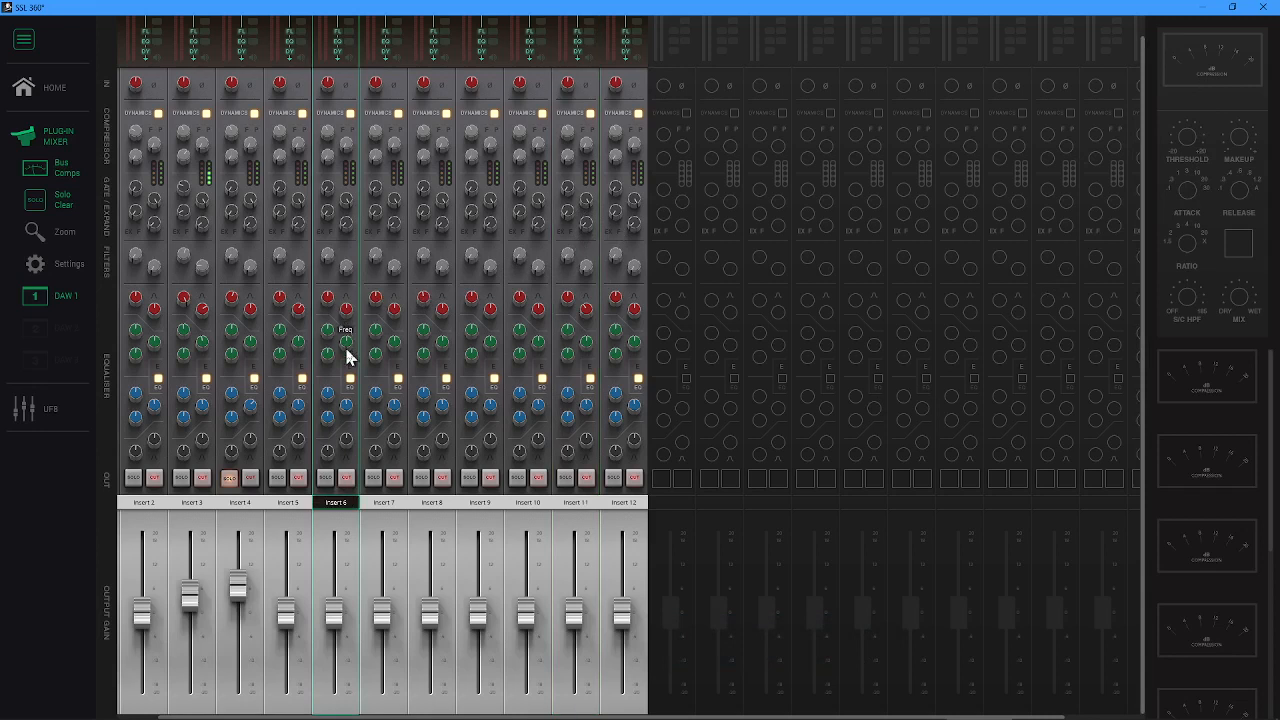
mouse_move(332, 485)
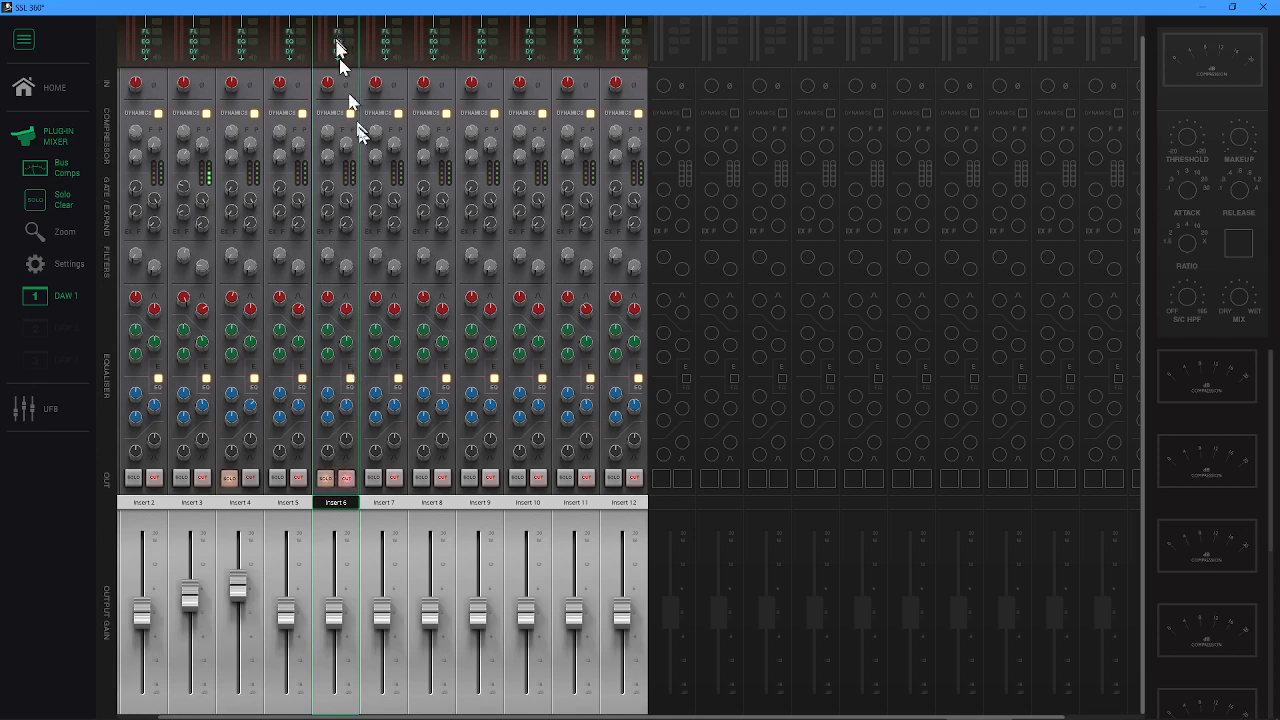
mouse_move(343, 243)
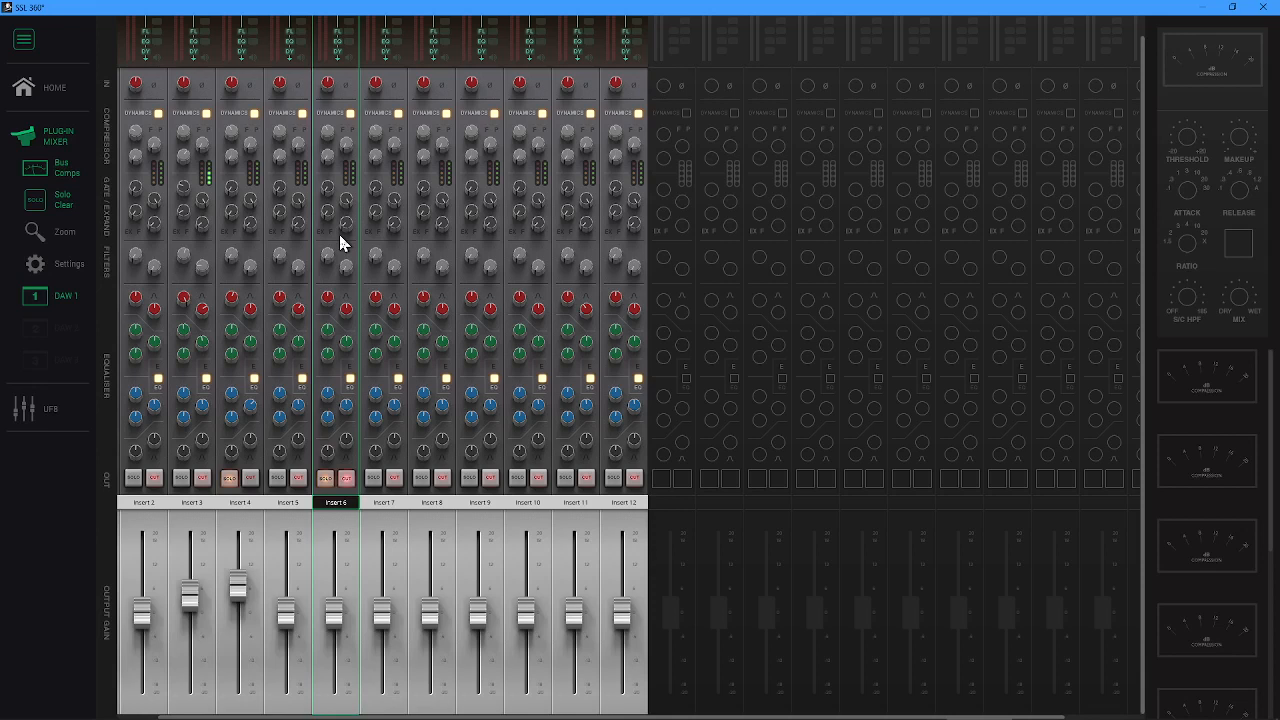
mouse_move(1204, 14)
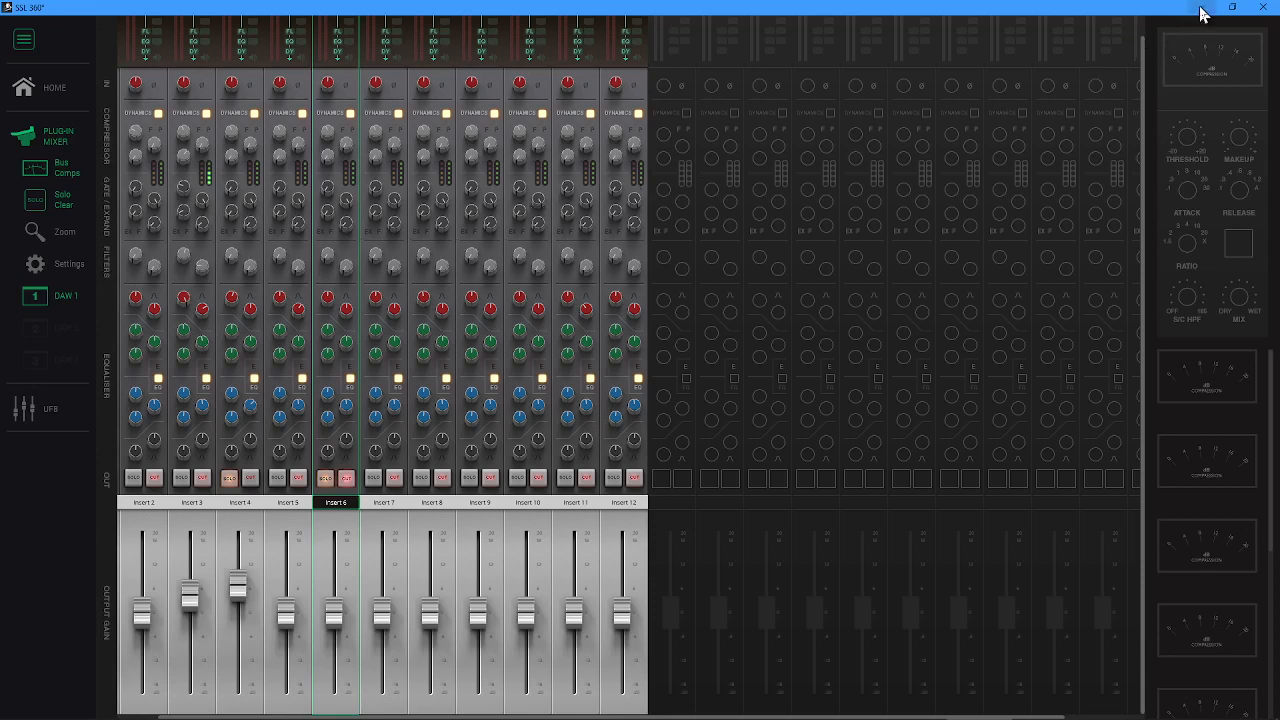
mouse_move(260, 278)
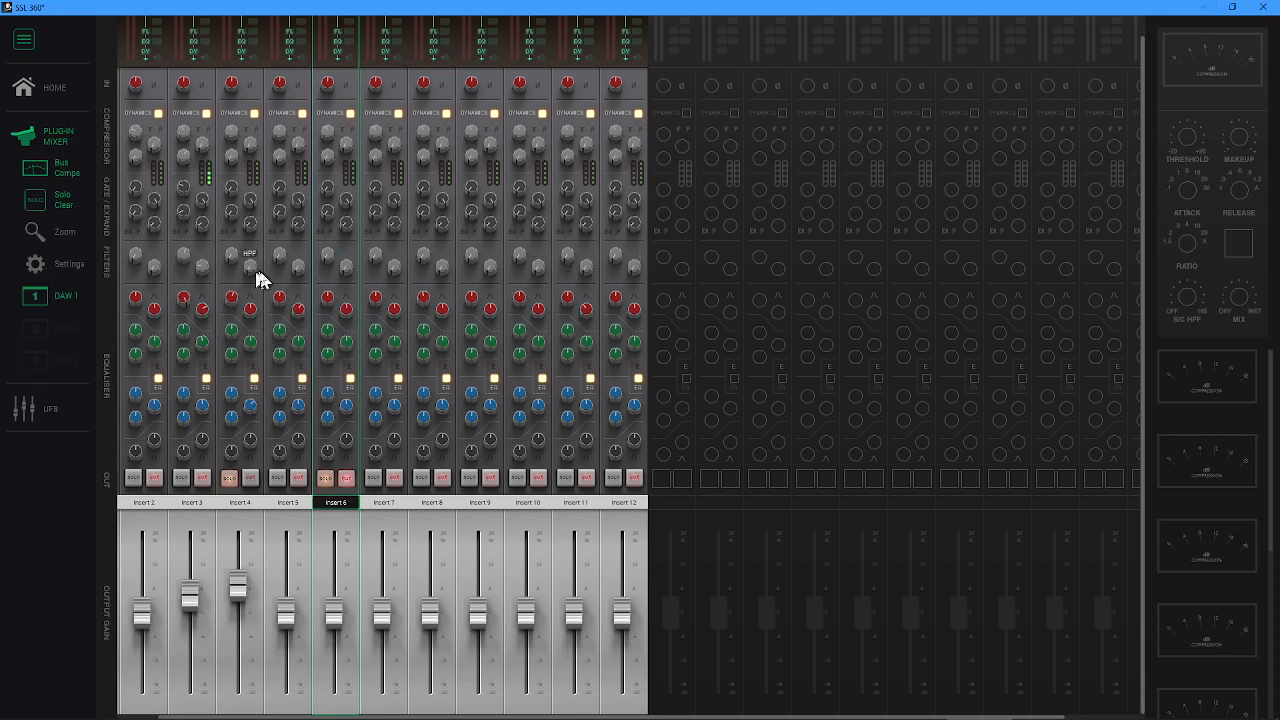
mouse_move(637, 372)
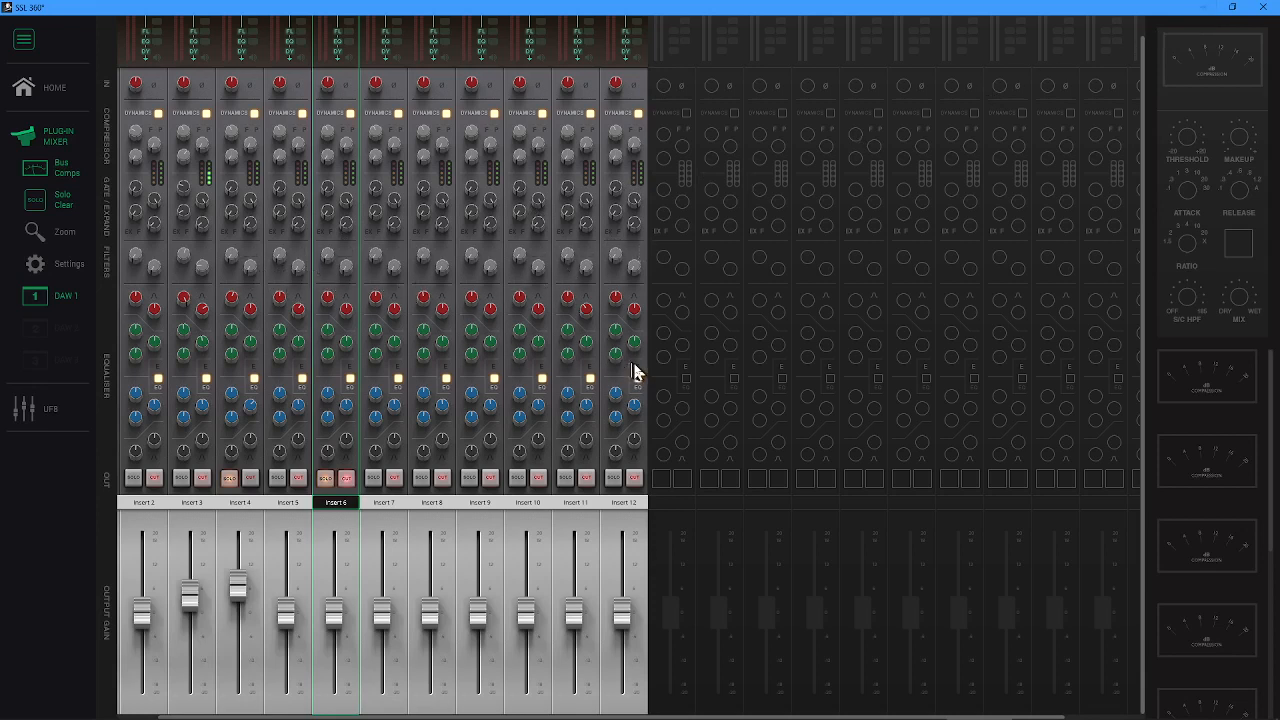
mouse_move(642, 369)
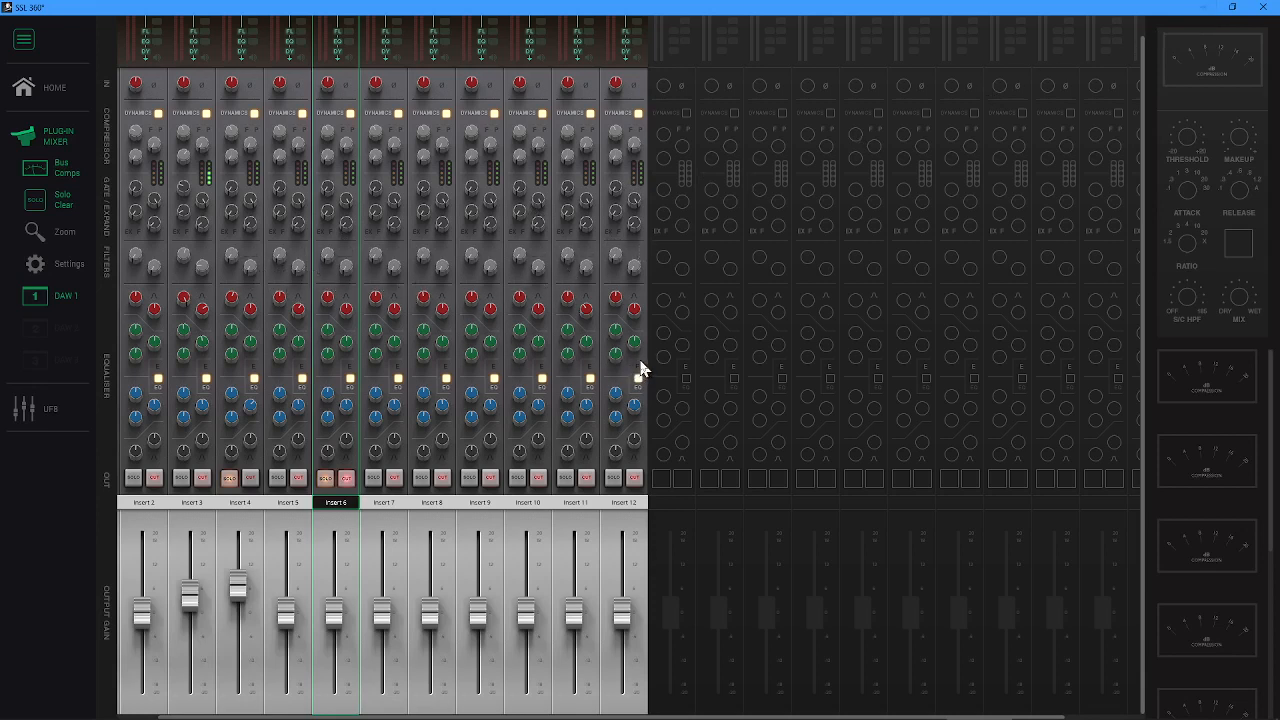
mouse_move(637, 372)
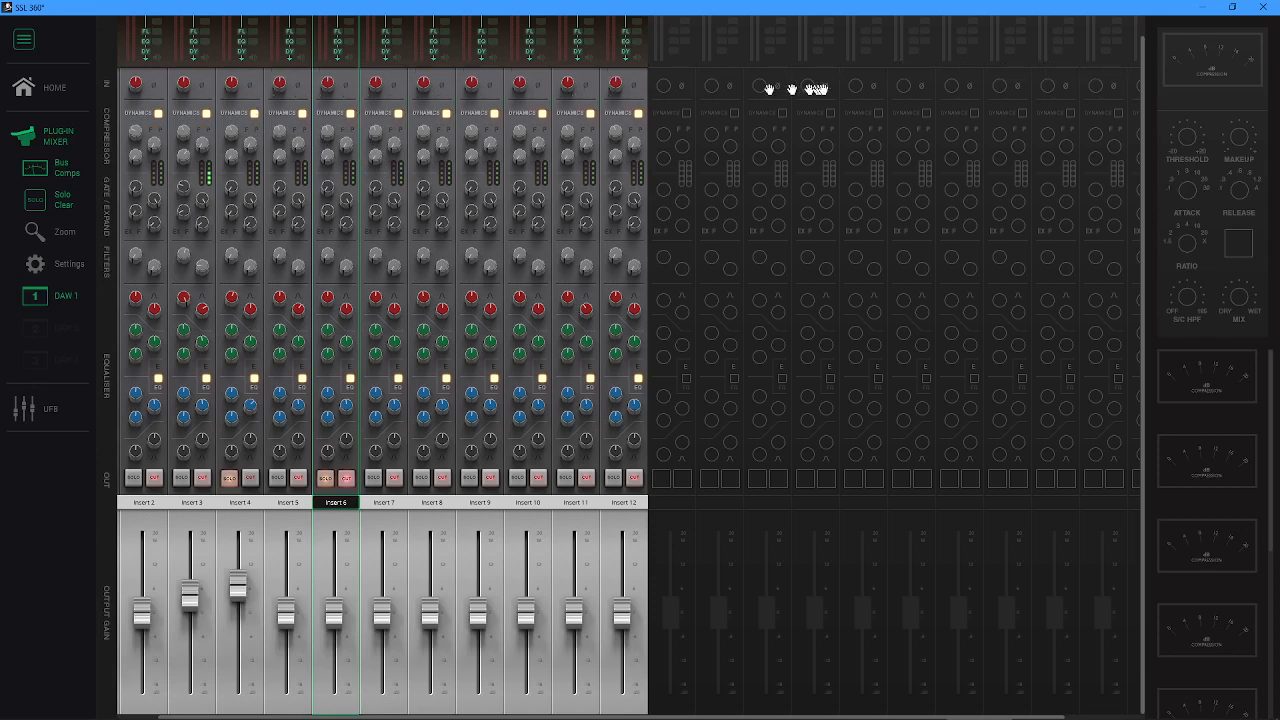
mouse_move(525, 315)
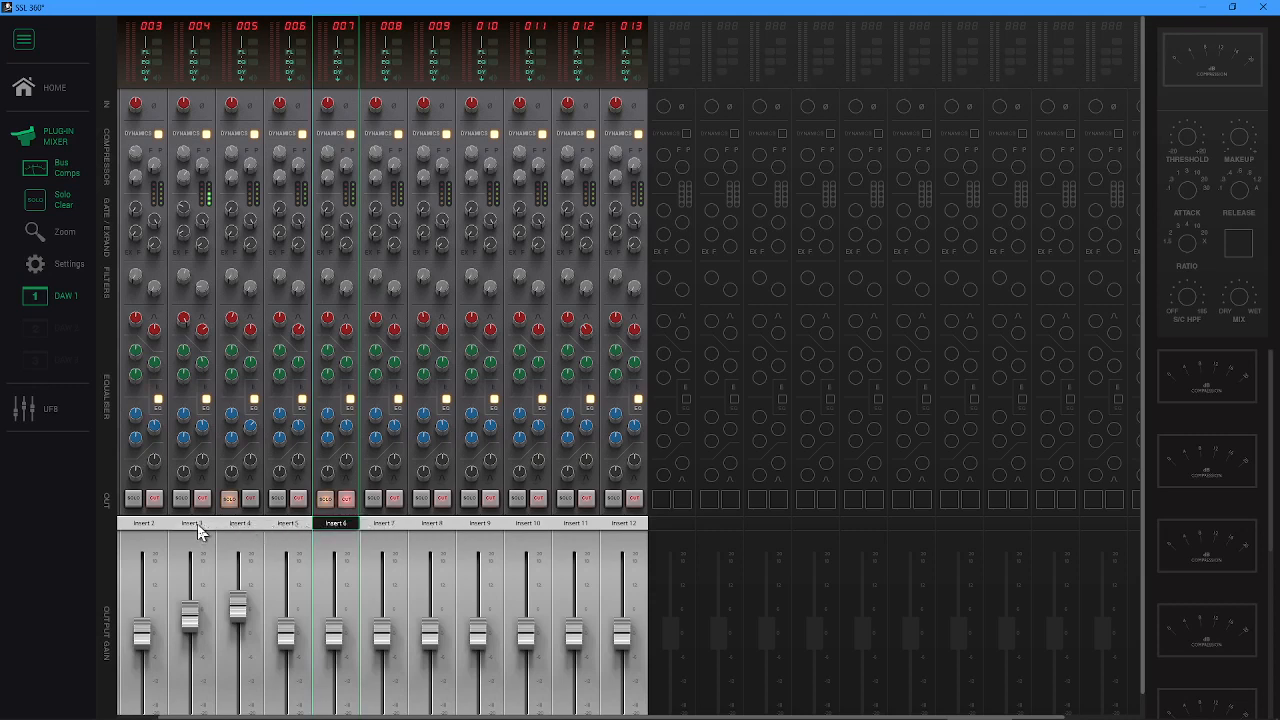
mouse_move(1230, 20)
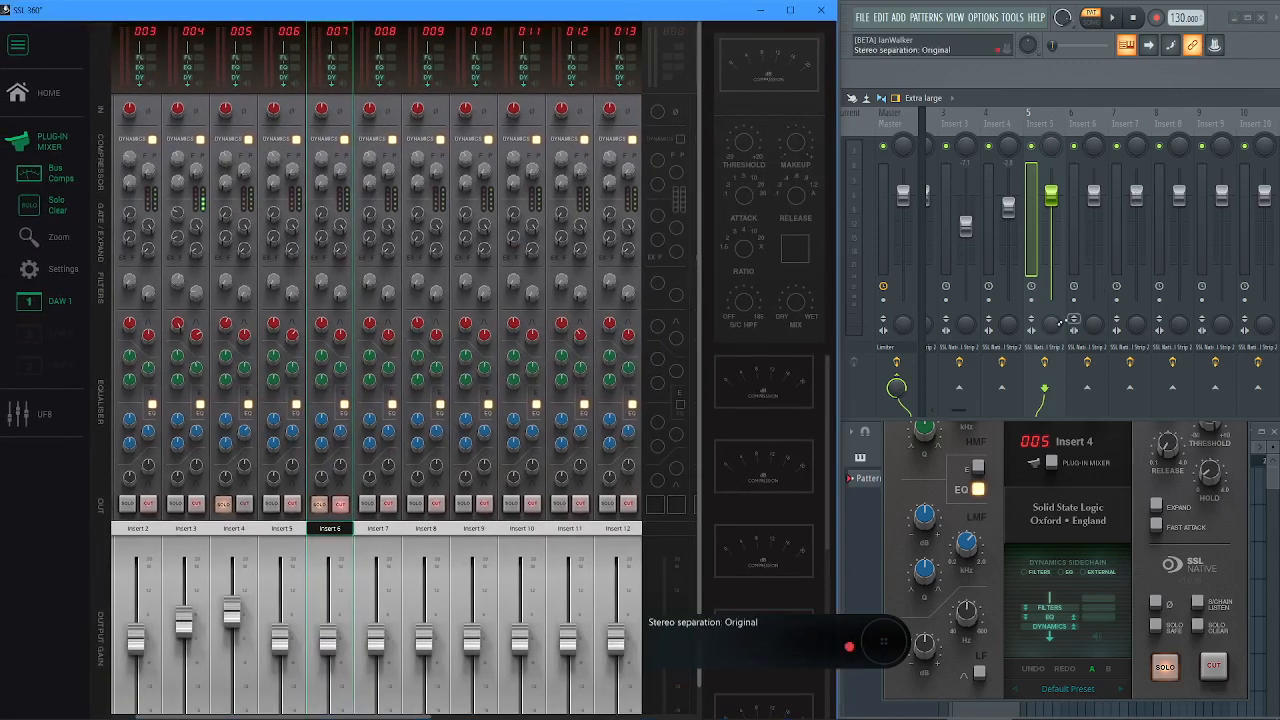
- Rename FL Studio mixer insert 4 to 'Brass' using the suggested name
left_click(232, 528)
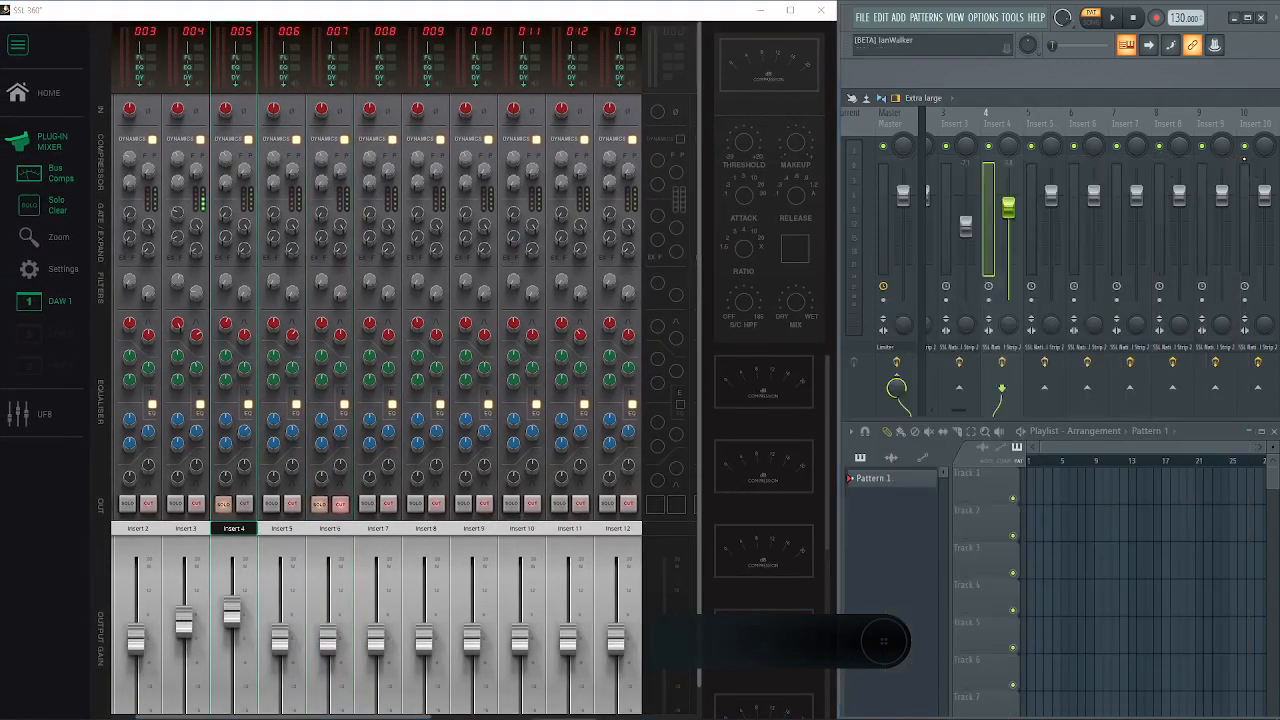
right_click(987, 145)
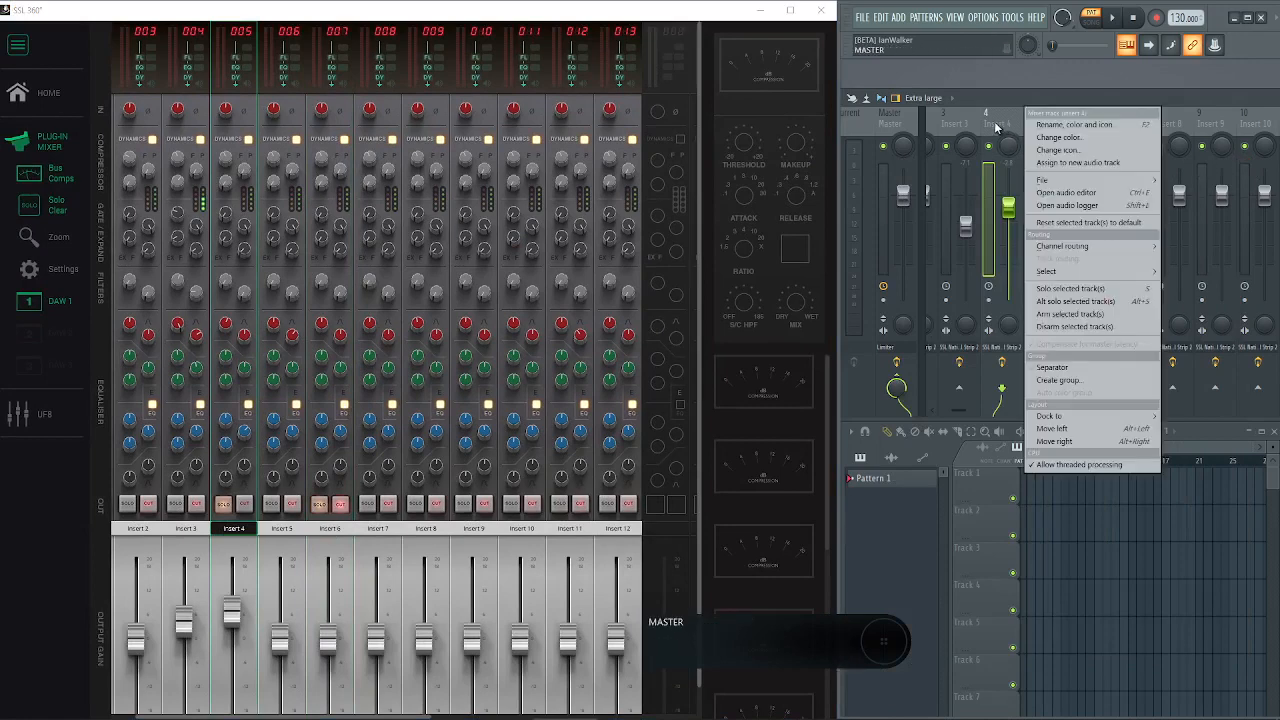
left_click(1074, 124)
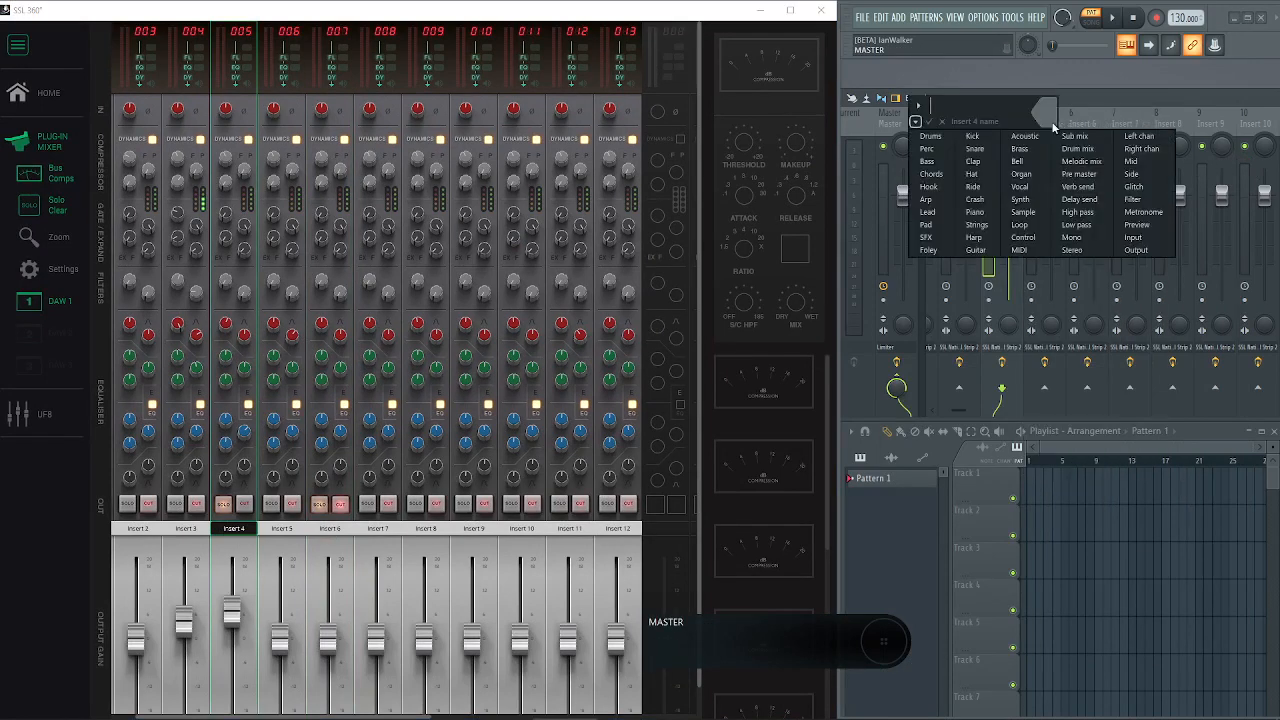
mouse_move(975, 148)
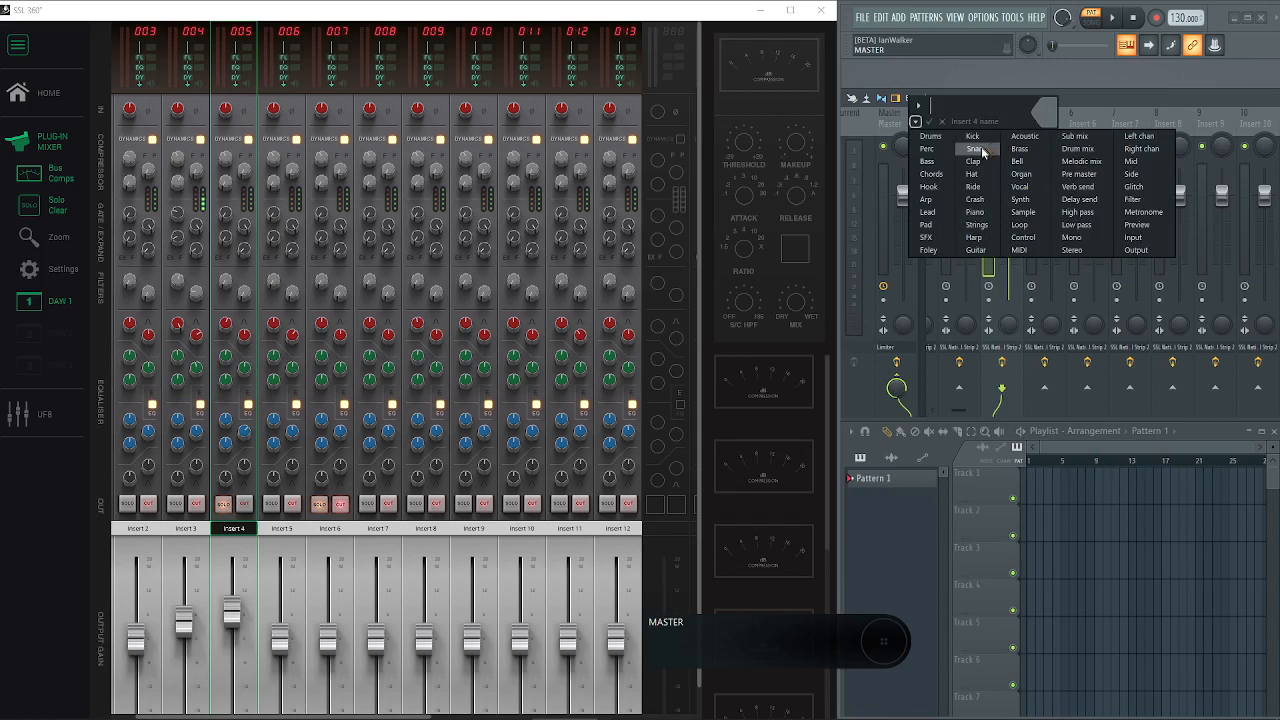
left_click(1020, 148)
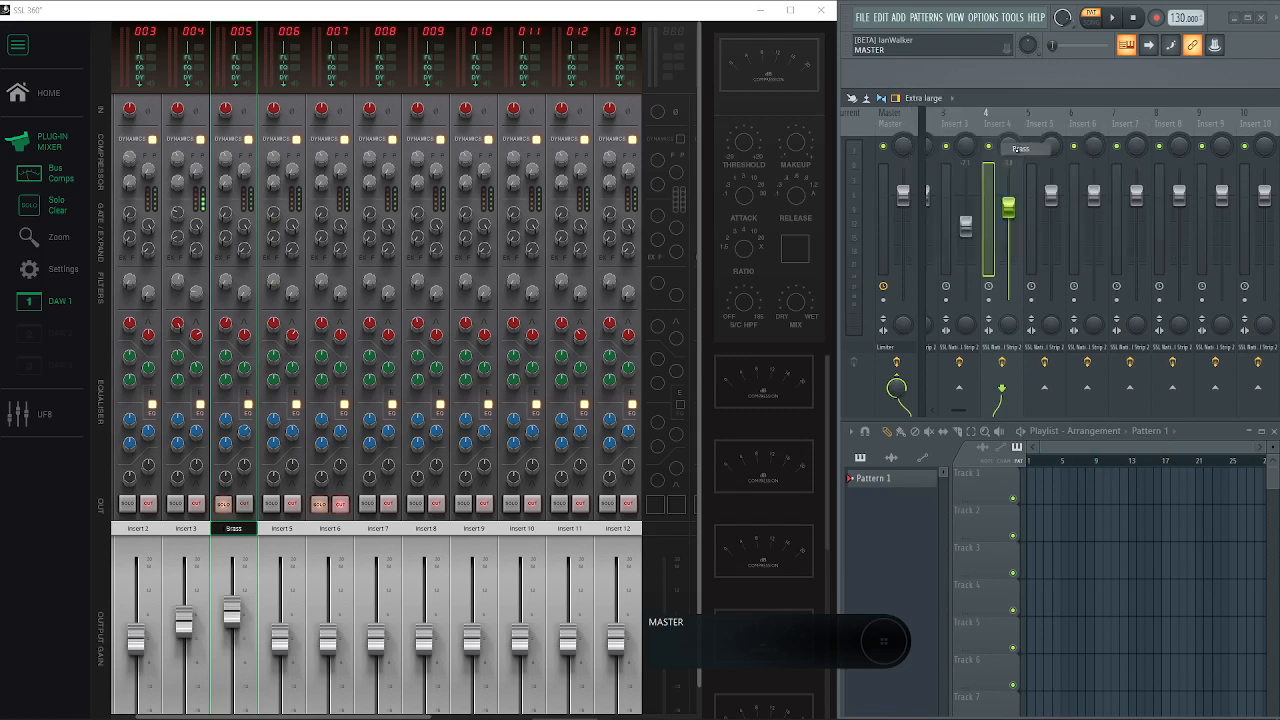
left_click(1000, 145)
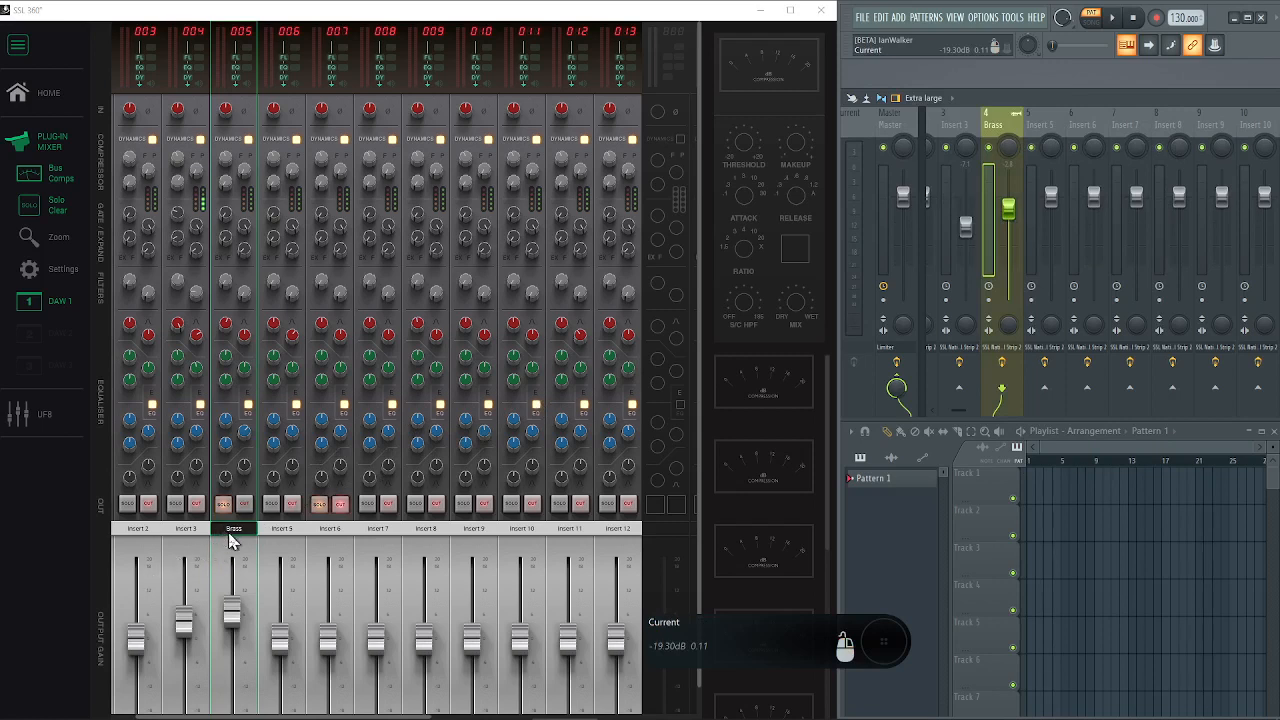
mouse_move(313, 340)
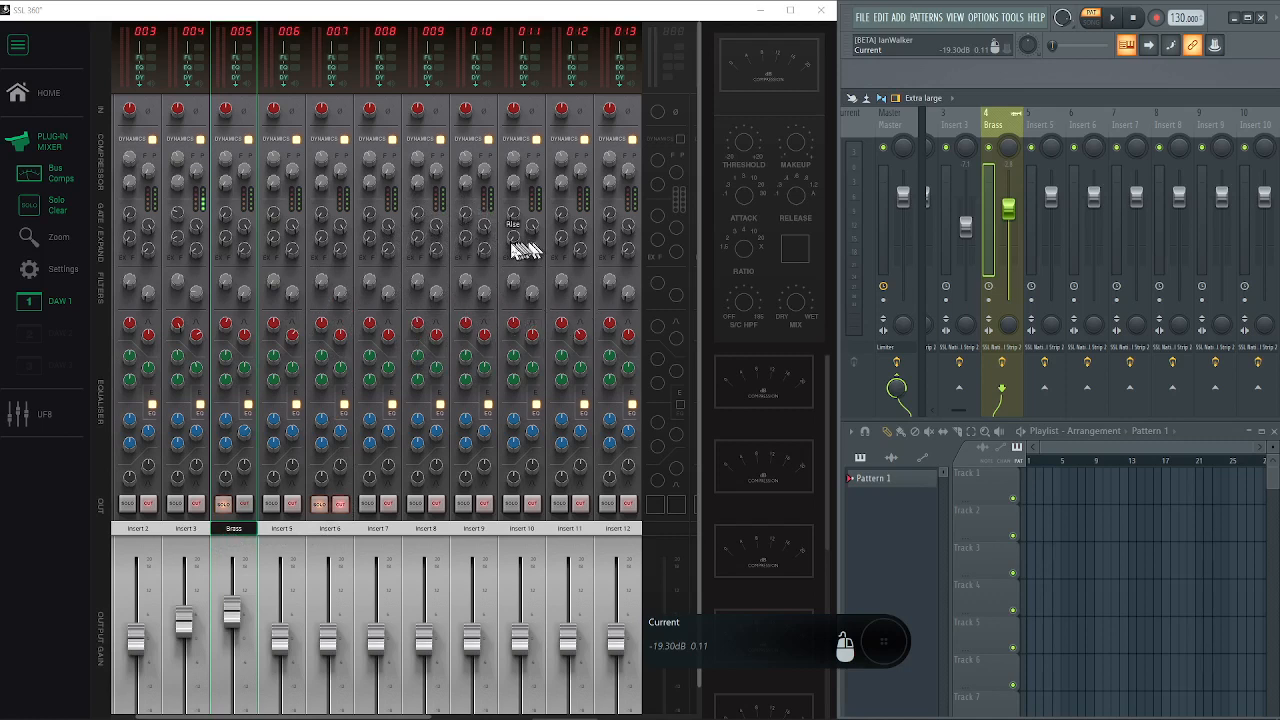
mouse_move(445, 325)
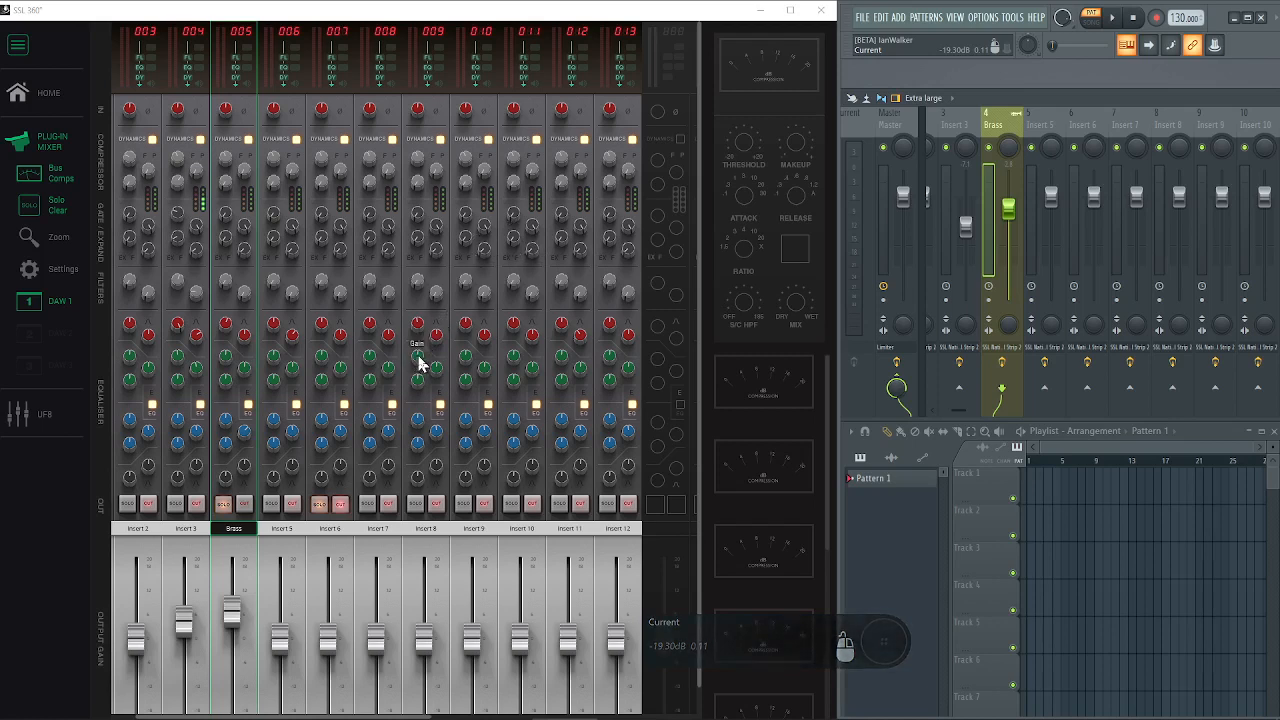
mouse_move(340, 375)
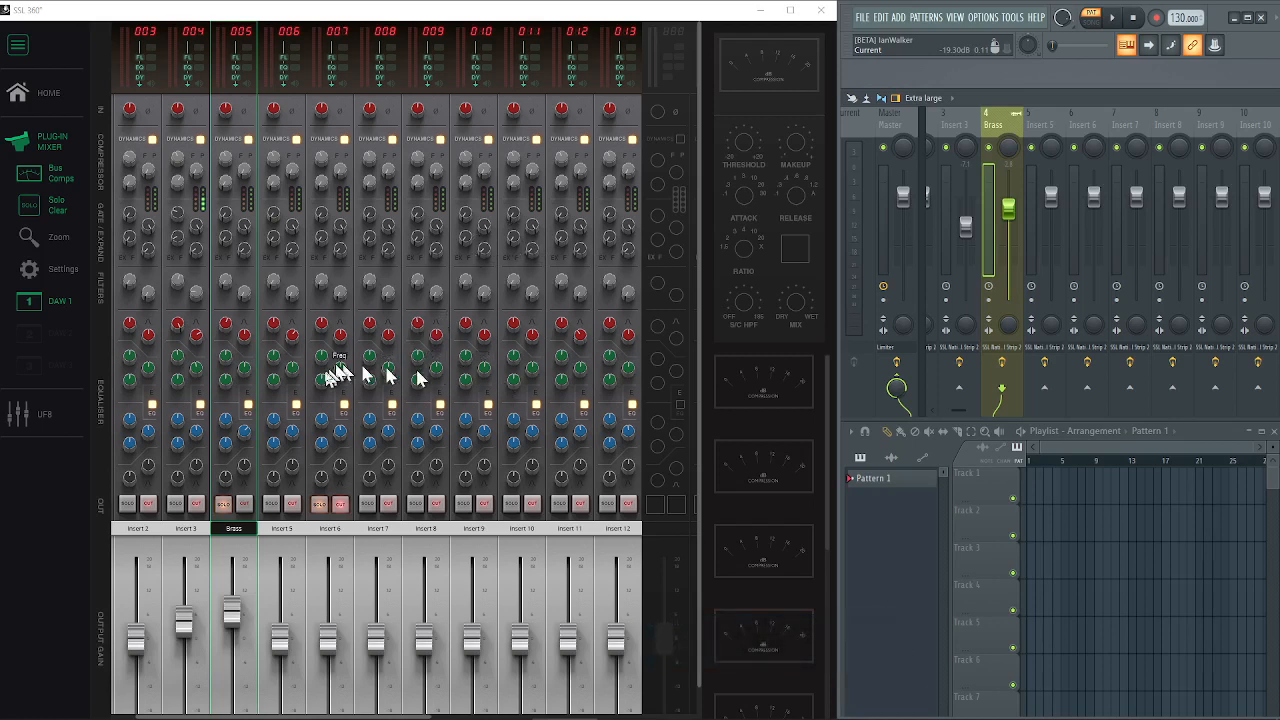
mouse_move(420, 365)
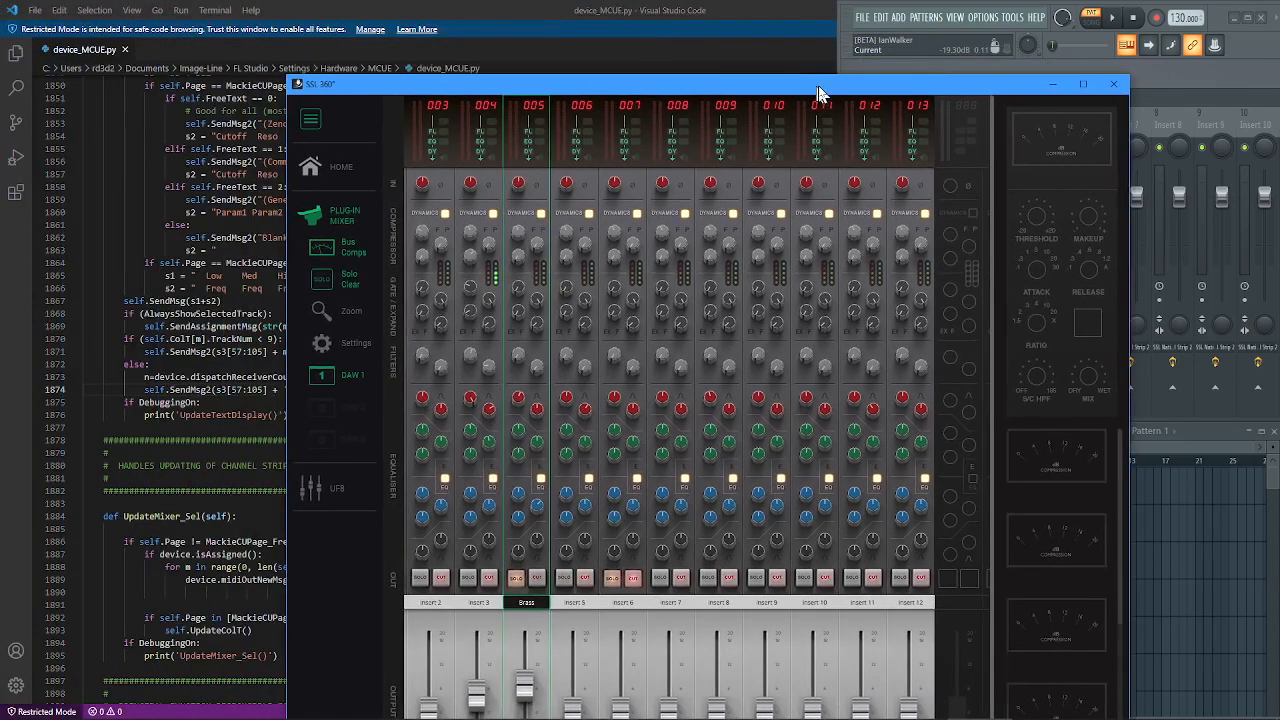
- Minimize the SSL 360 plug-in mixer window to reveal VS Code and FL Studio
left_click(1113, 84)
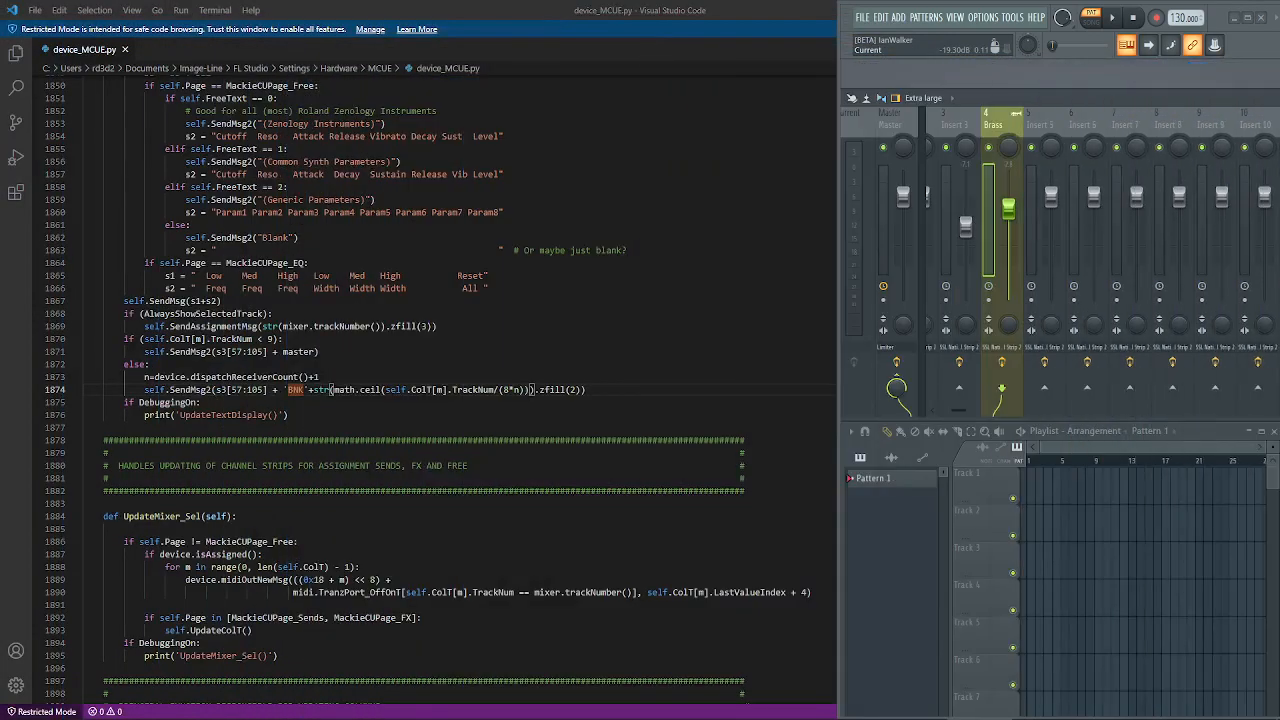